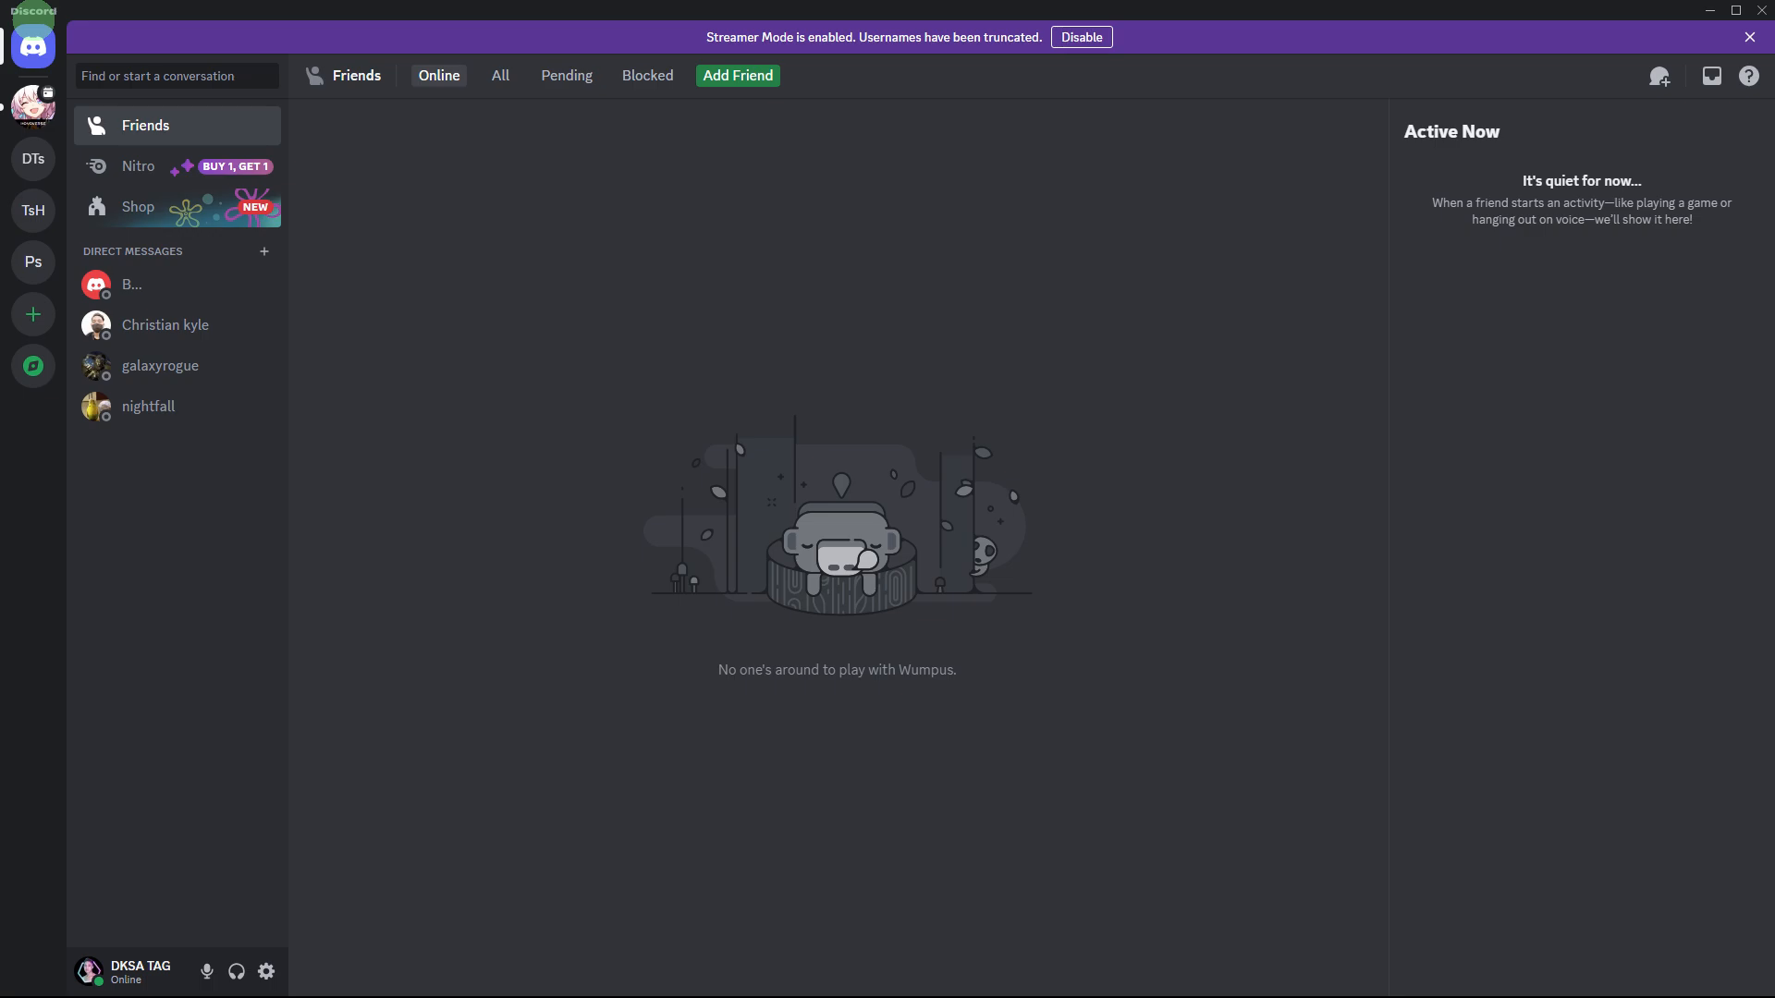
- Join the Gaming voice channel on the DTs server so the call is connected
{"action": "left_click", "coordinate": [33, 159]}
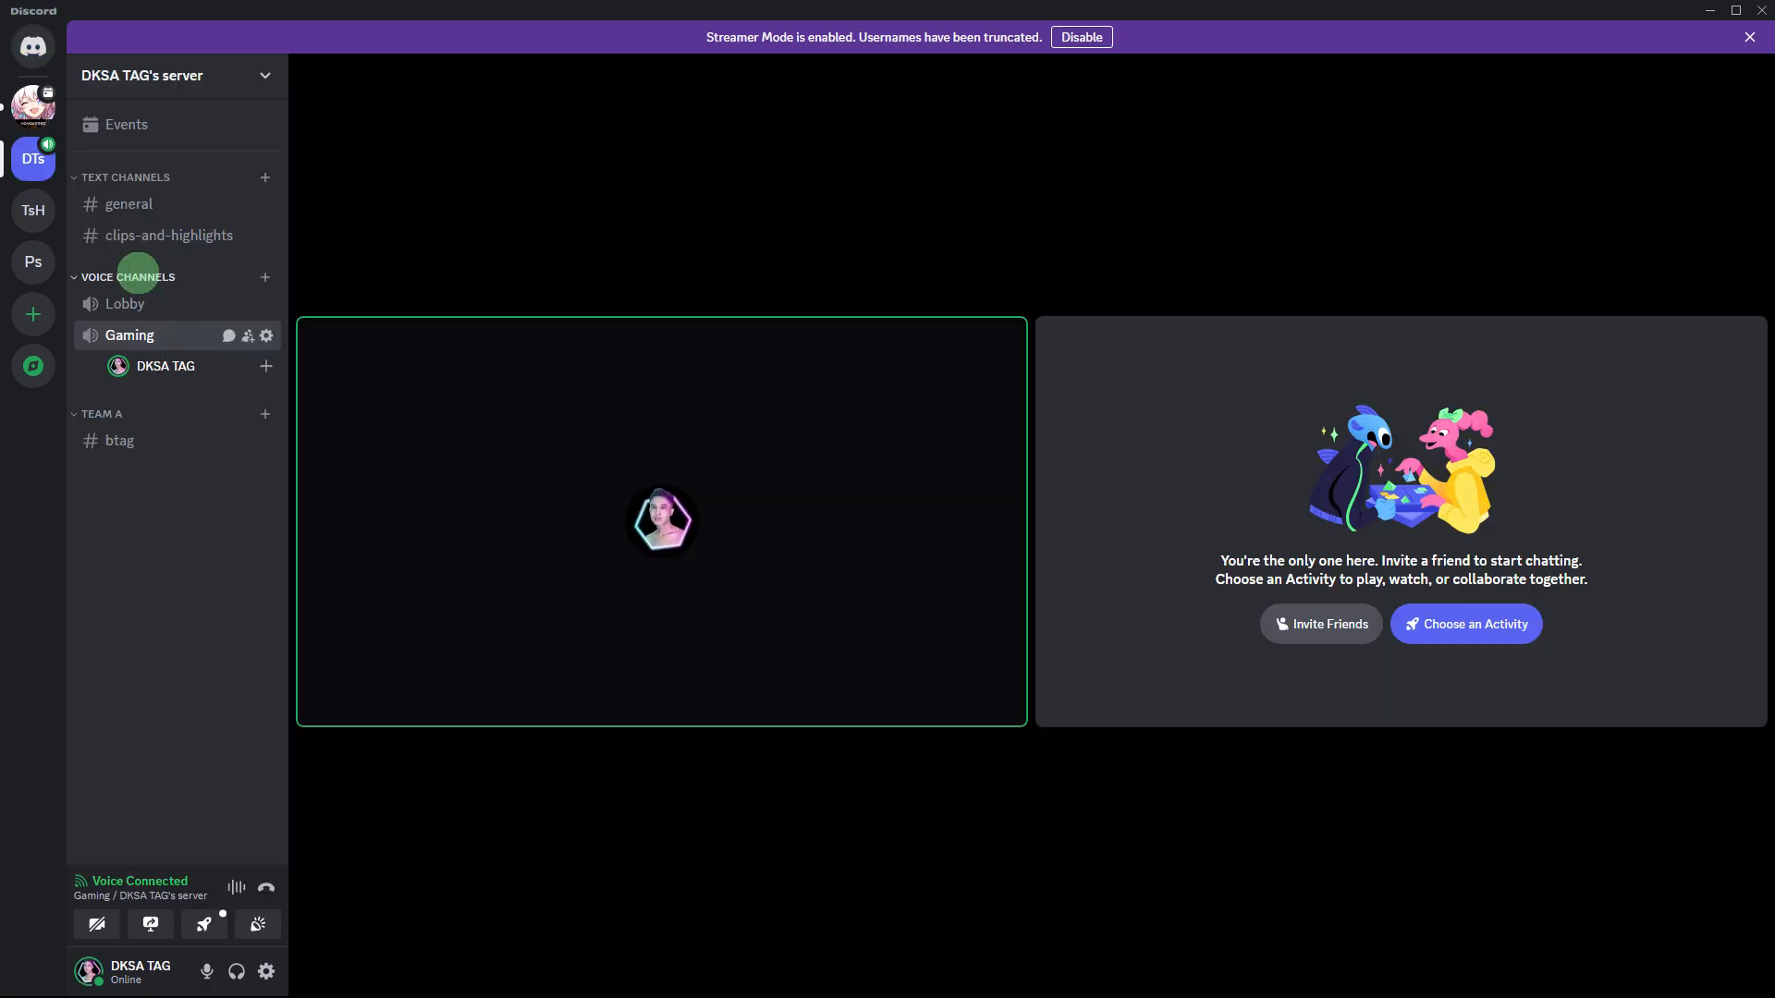
- Switch from Discord to the OBS Studio window while the voice call stays connected
{"action": "left_click", "coordinate": [205, 971]}
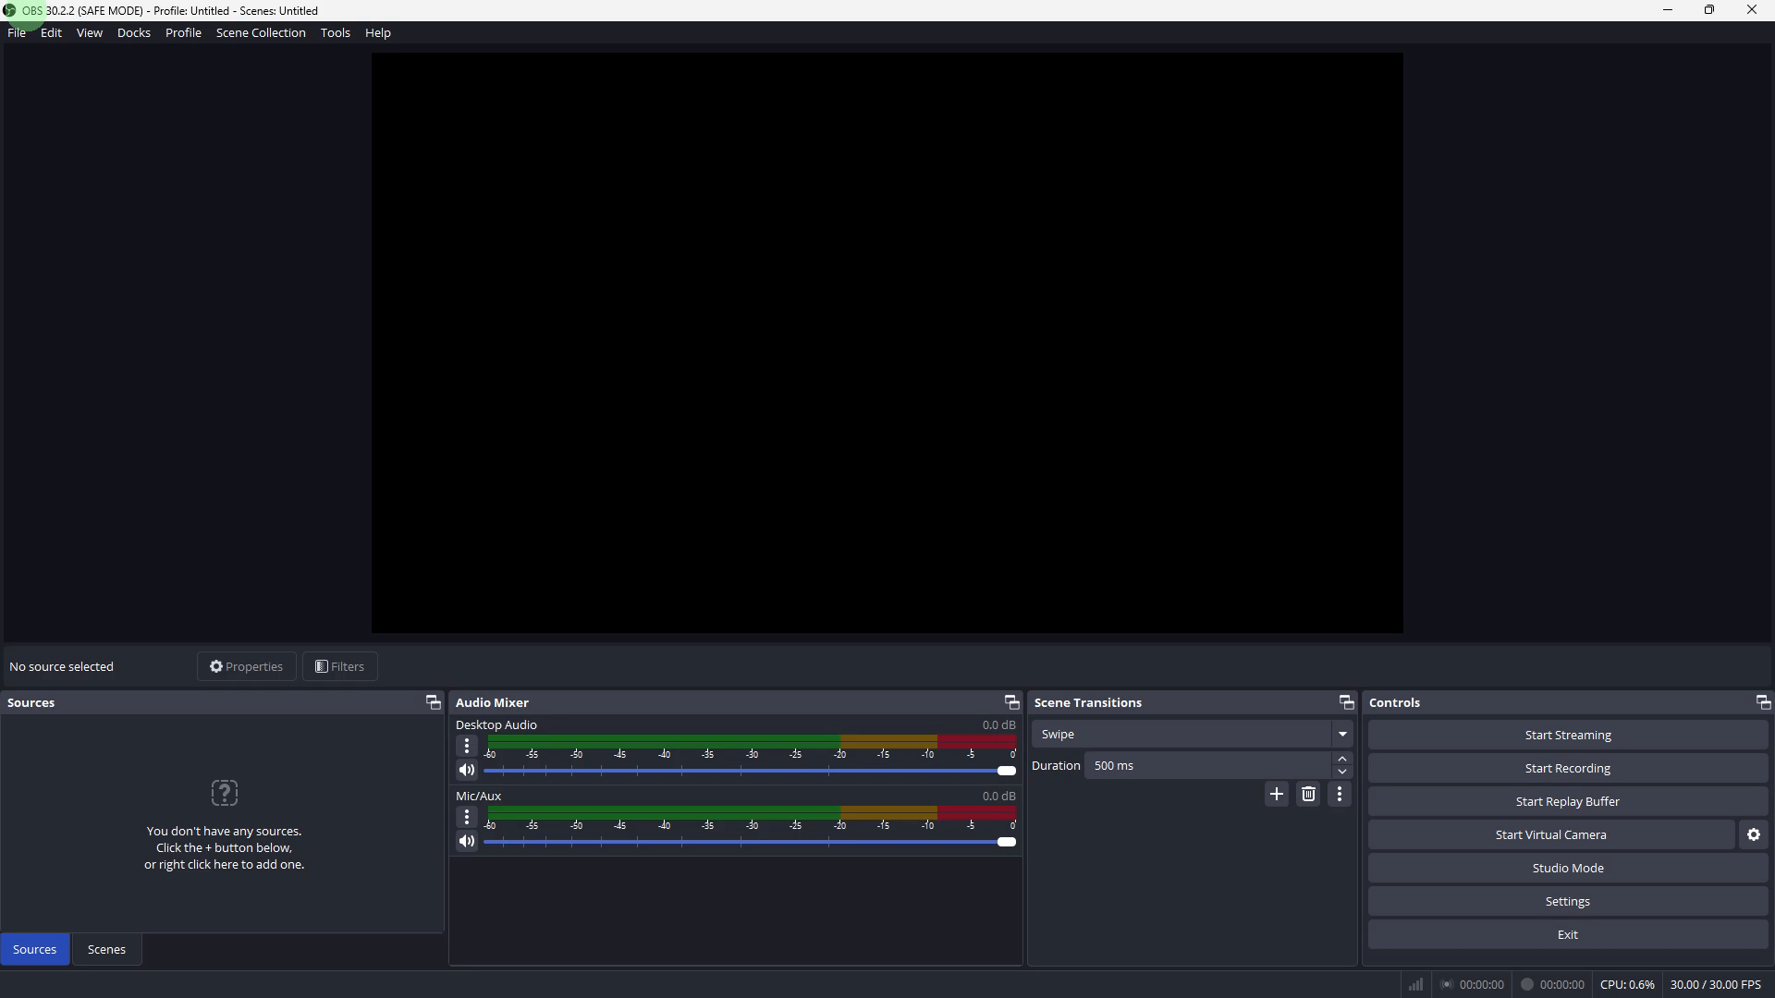
- Add a Window Capture source that captures the Discord Gaming call window
{"action": "right_click", "coordinate": [224, 793]}
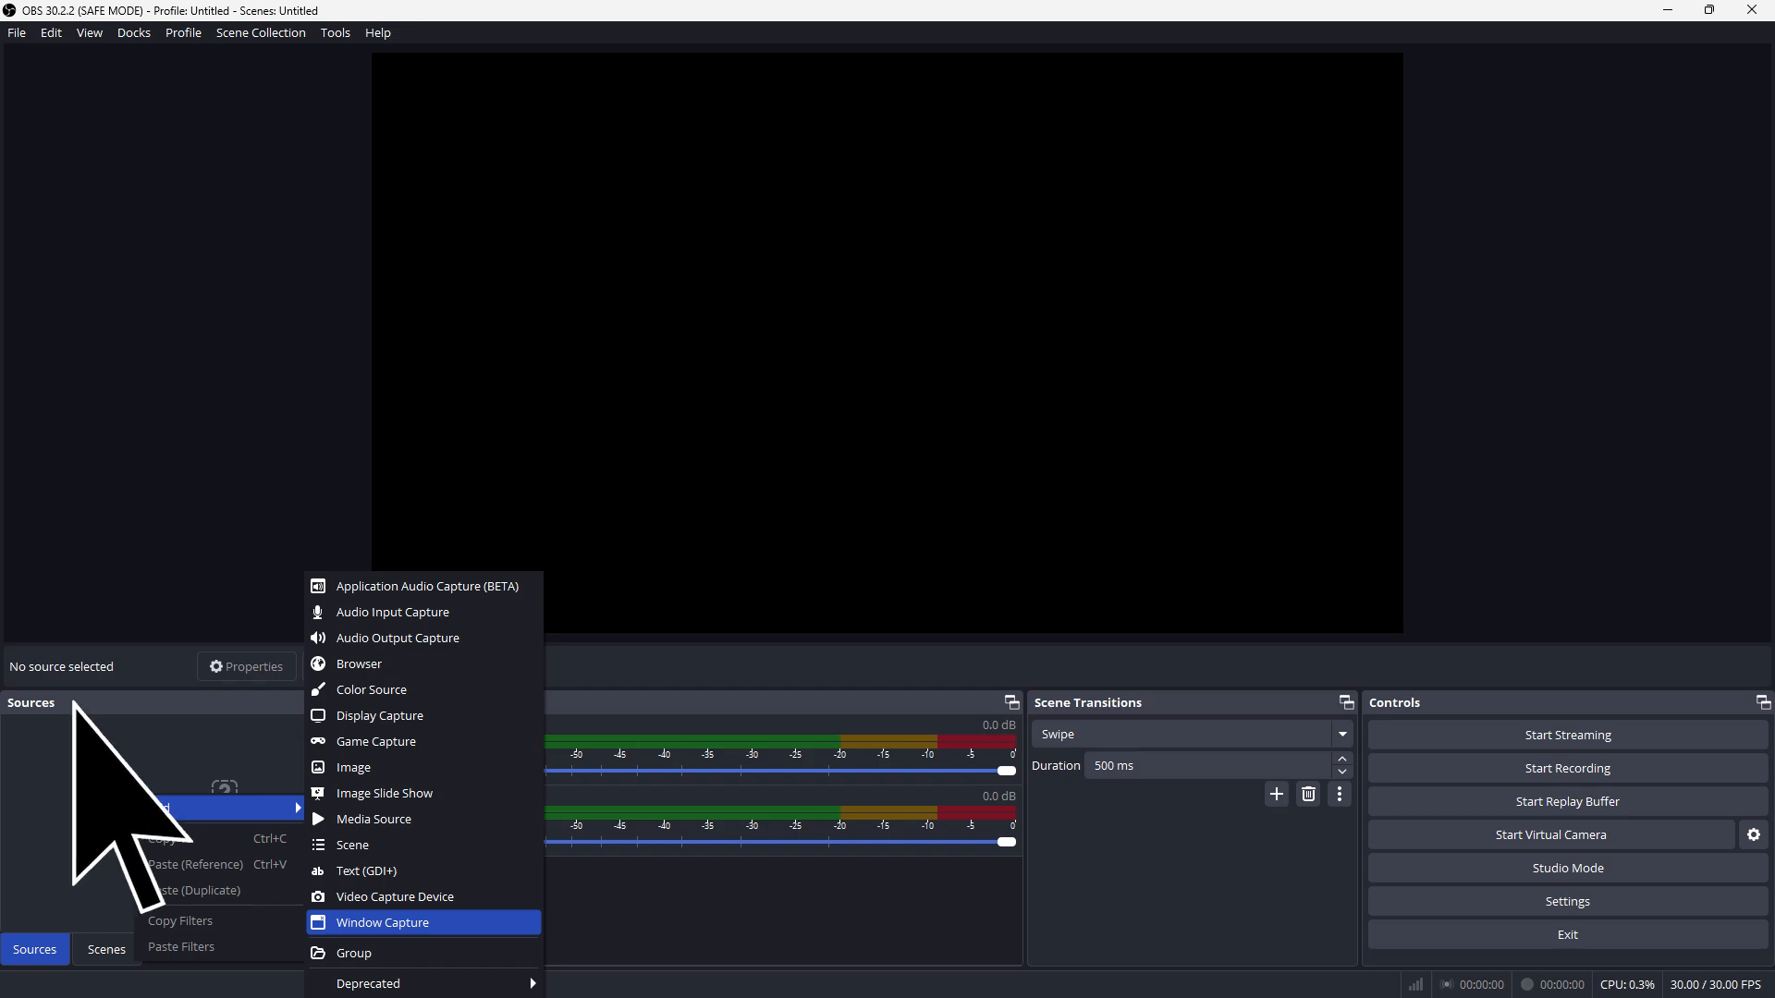
{"action": "mouse_move", "coordinate": [130, 827]}
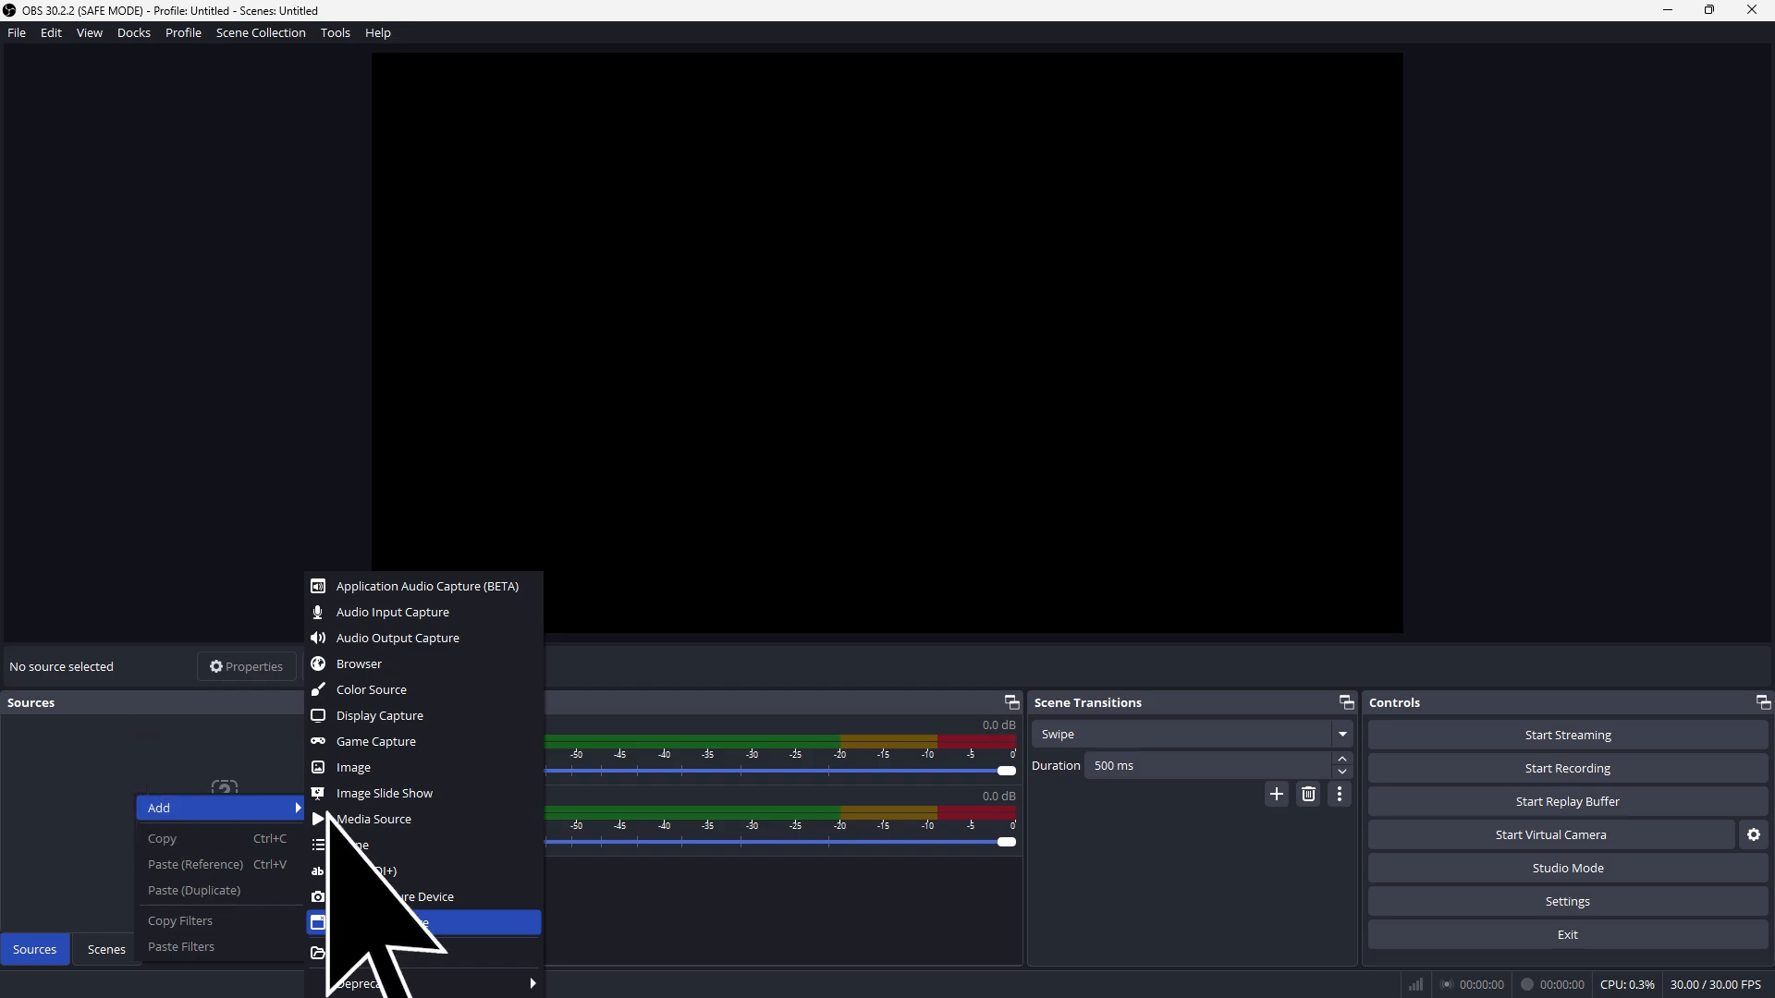
{"action": "mouse_move", "coordinate": [383, 922]}
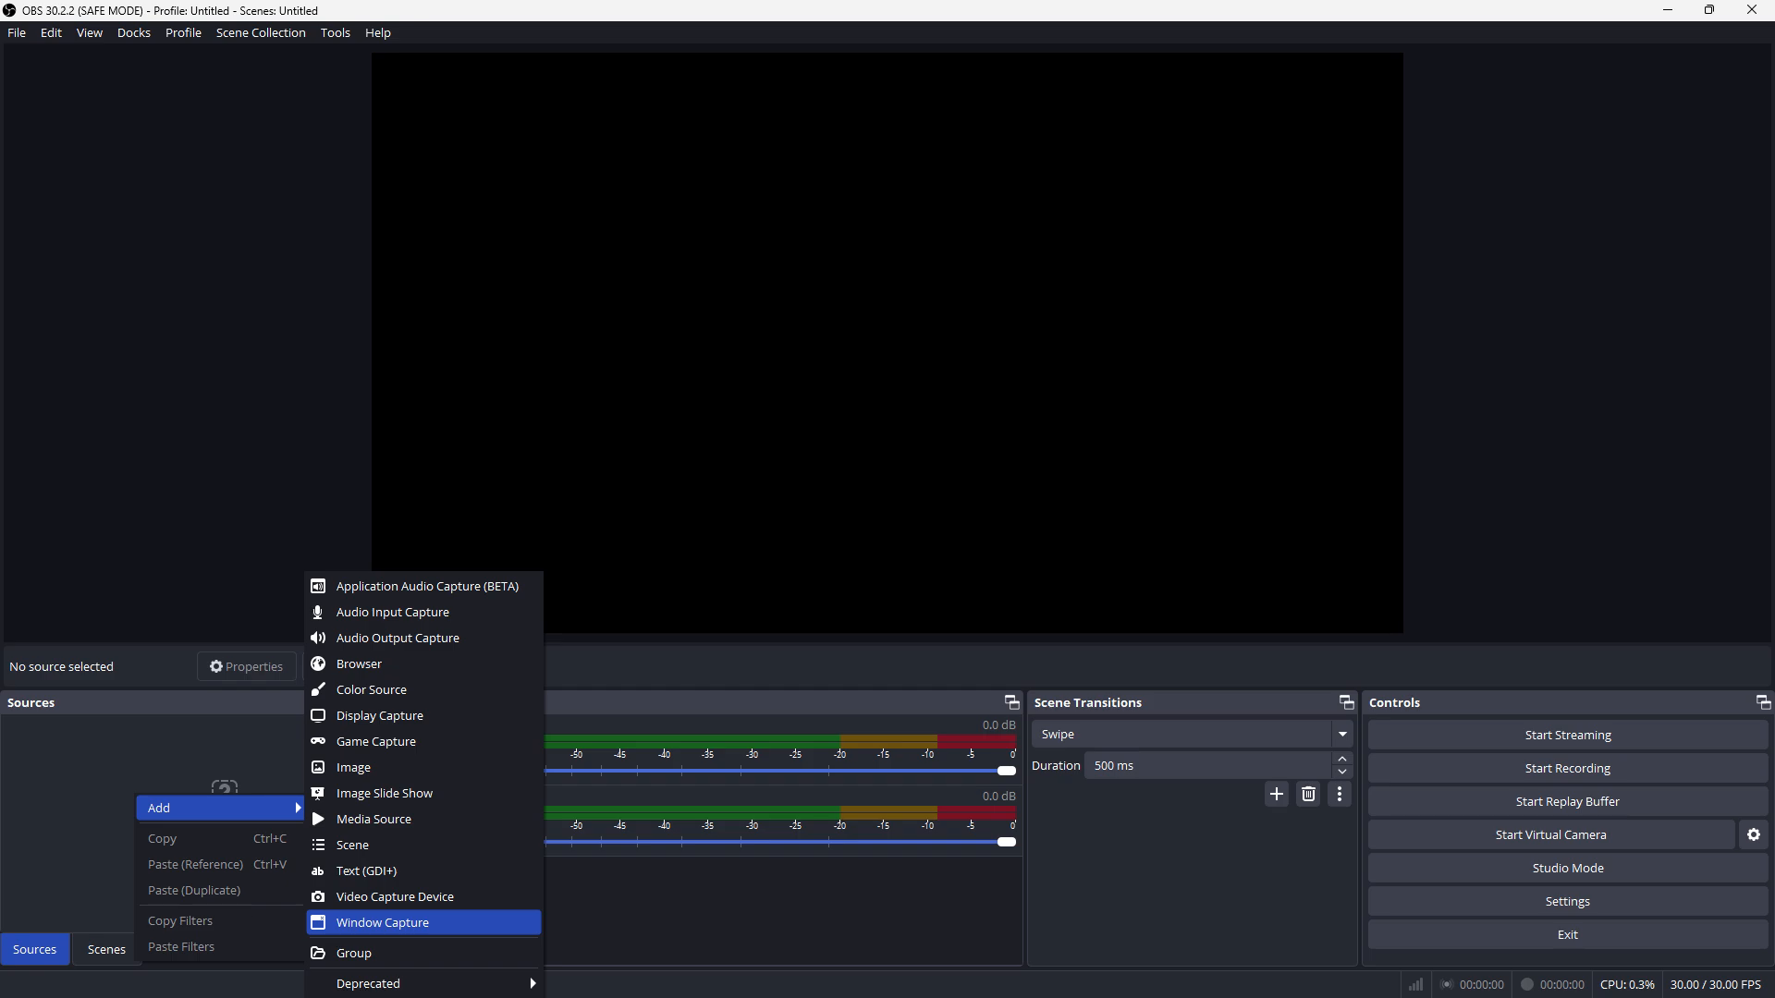
{"action": "left_click", "coordinate": [383, 922]}
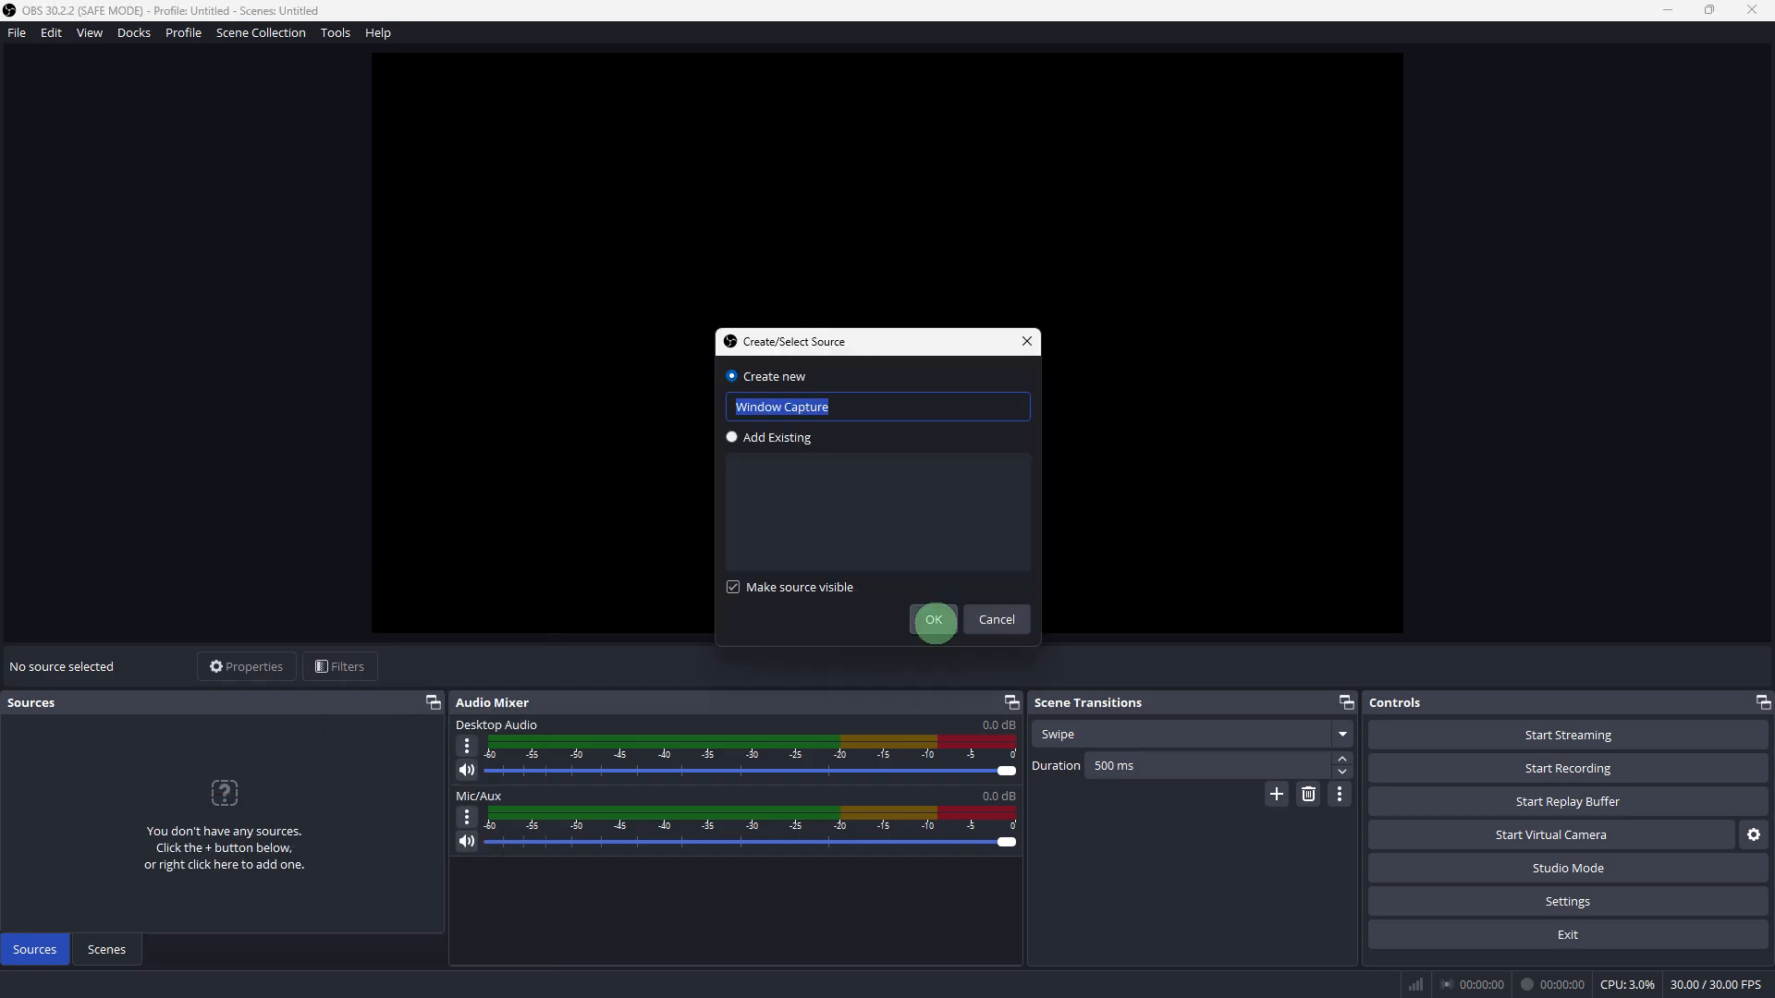
{"action": "mouse_move", "coordinate": [895, 588]}
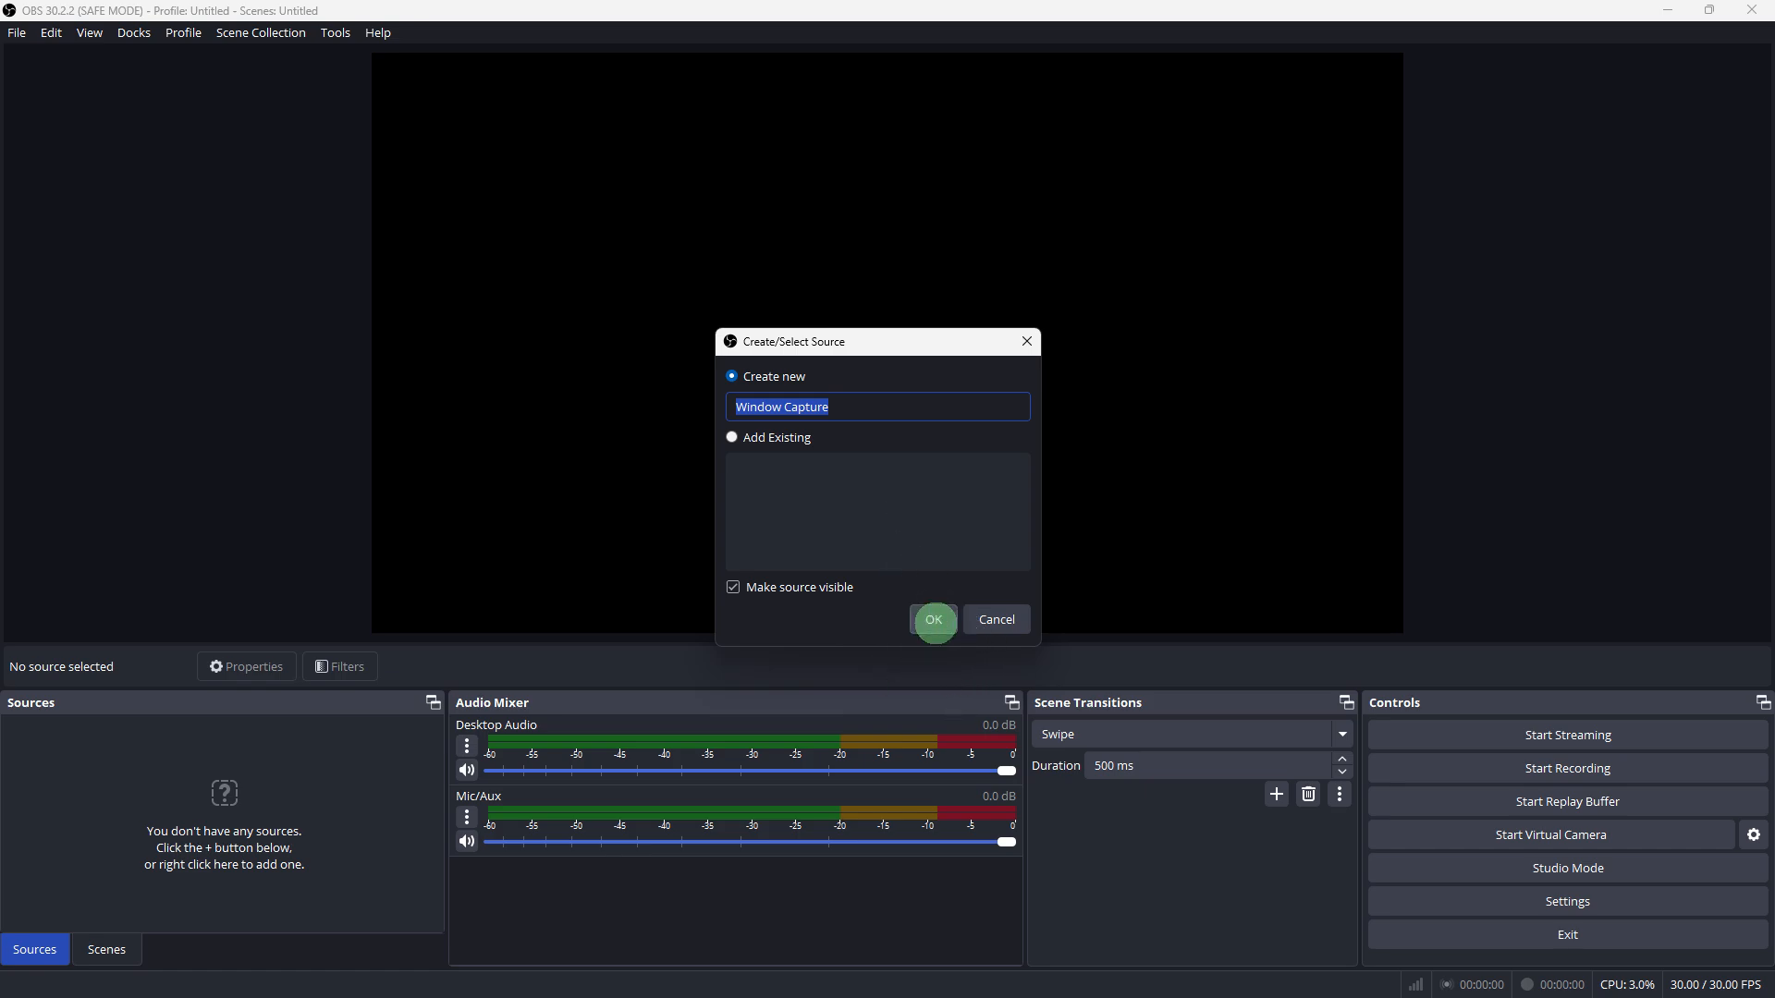
{"action": "left_click", "coordinate": [932, 619]}
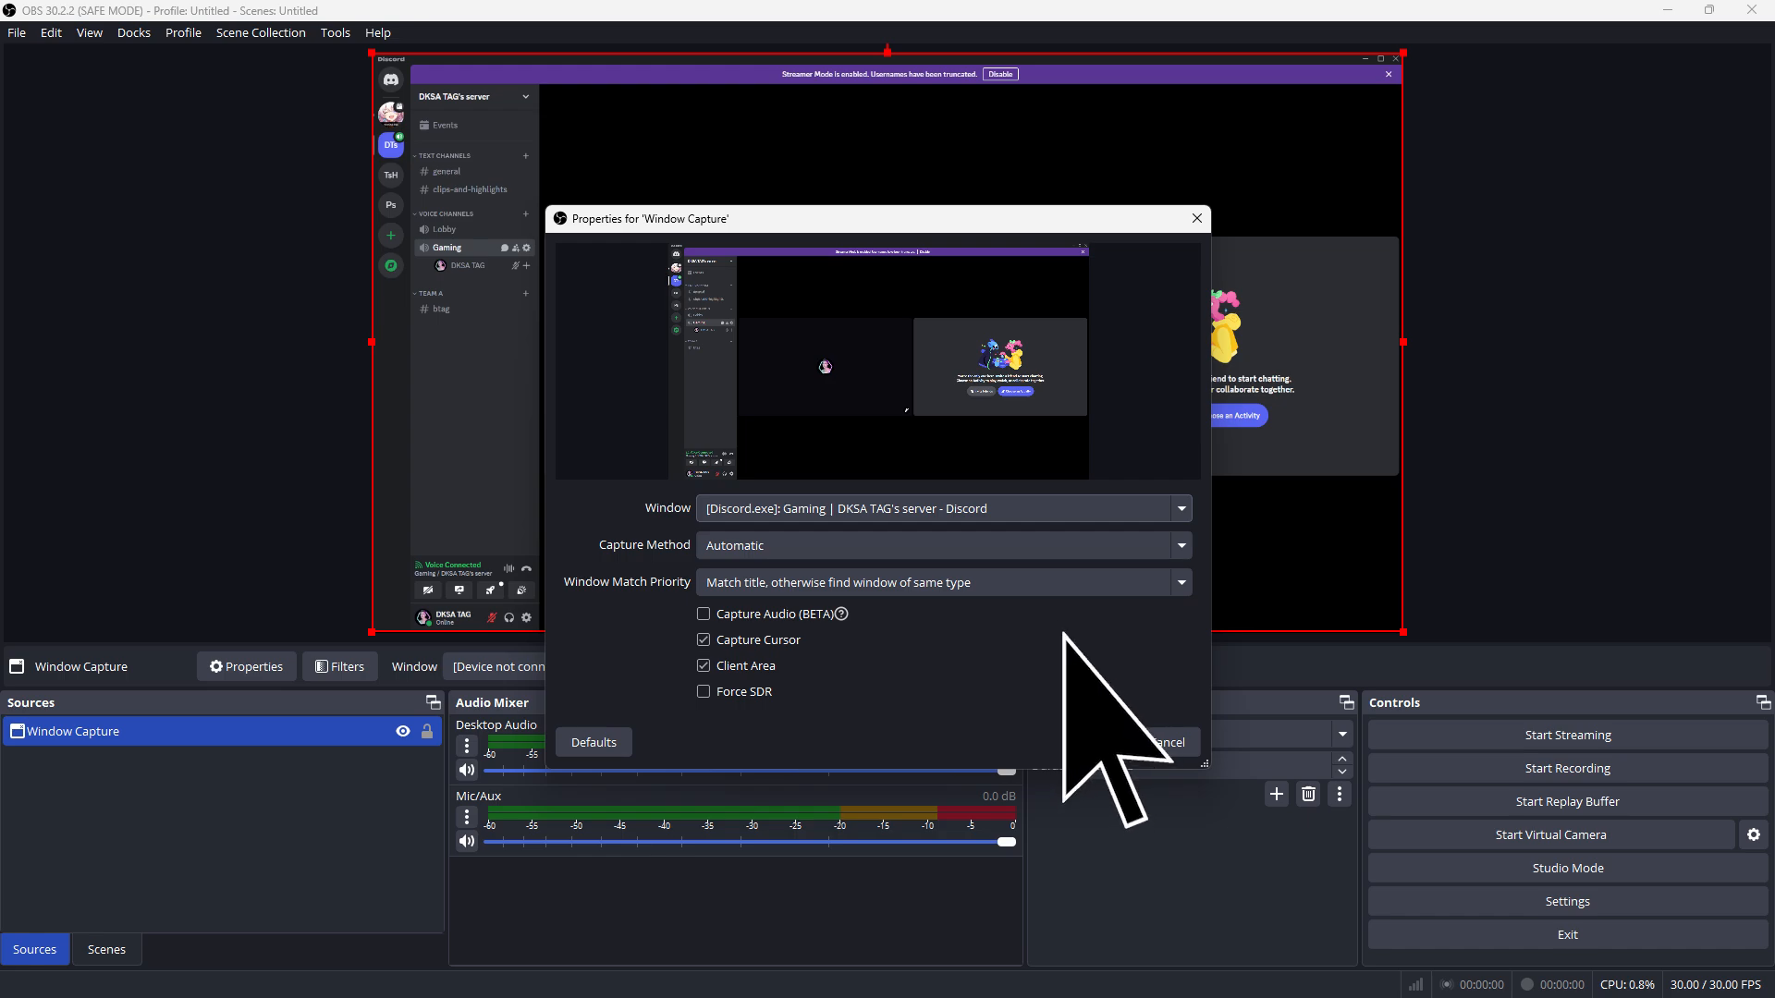
{"action": "mouse_move", "coordinate": [1102, 741]}
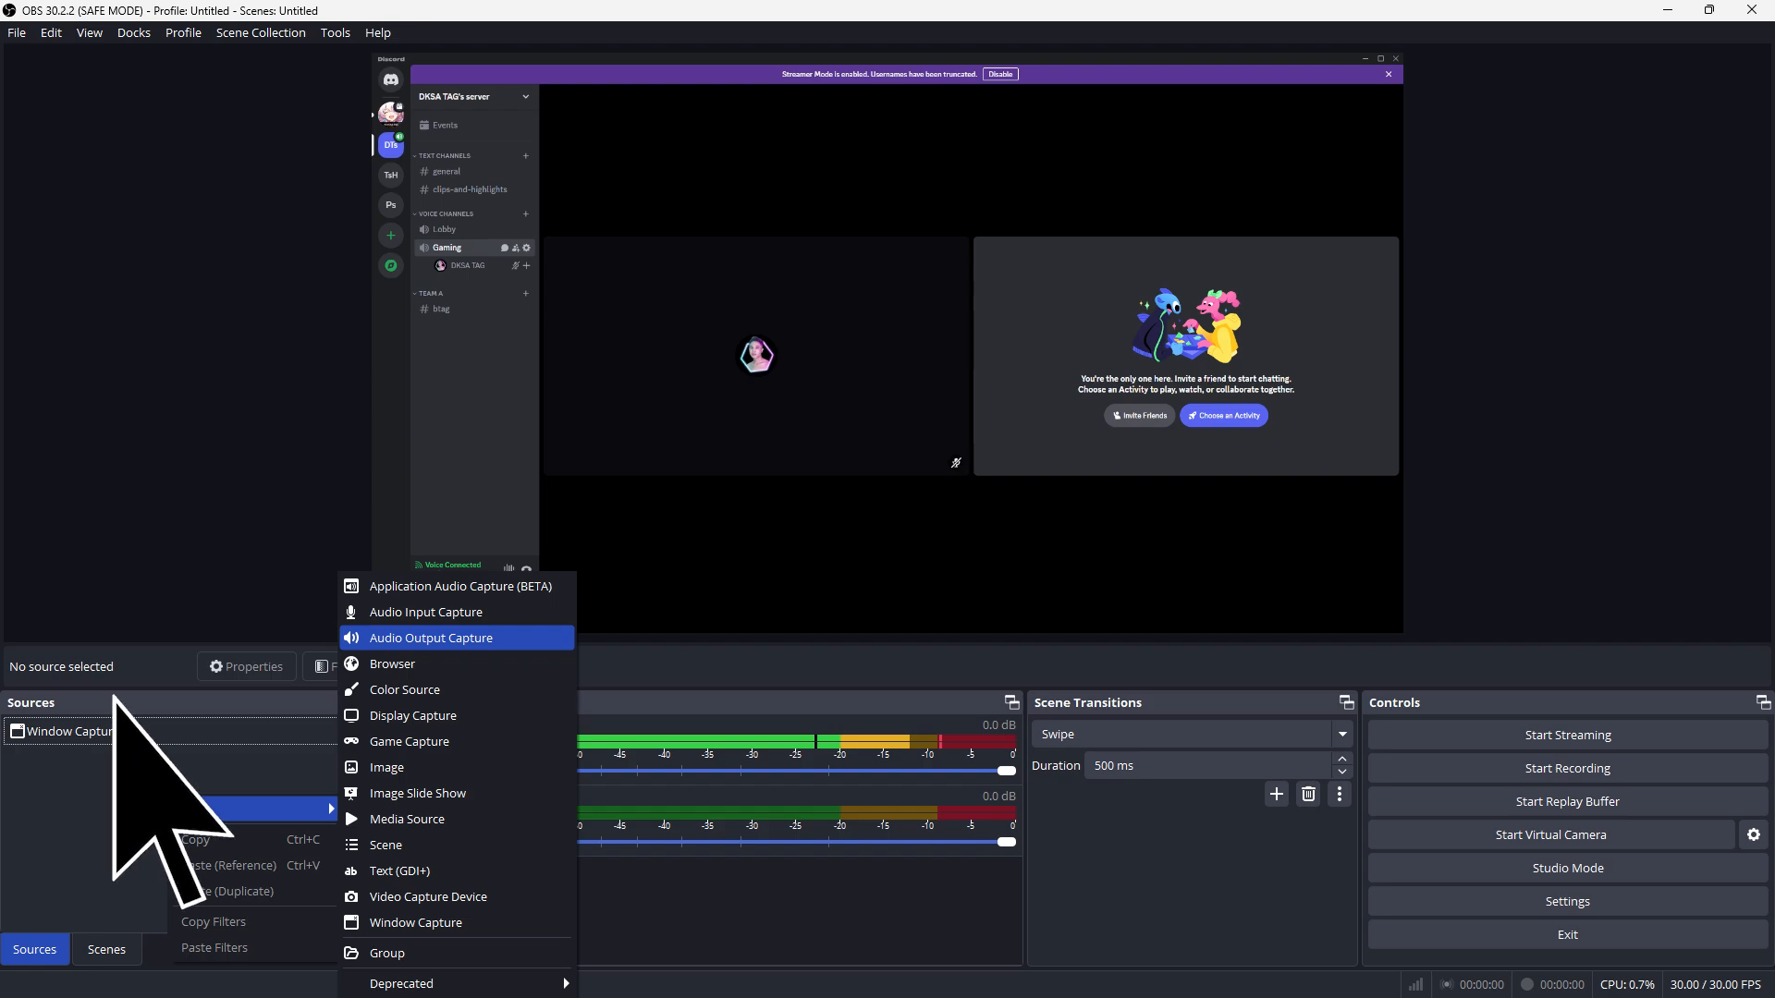
{"action": "mouse_move", "coordinate": [226, 808]}
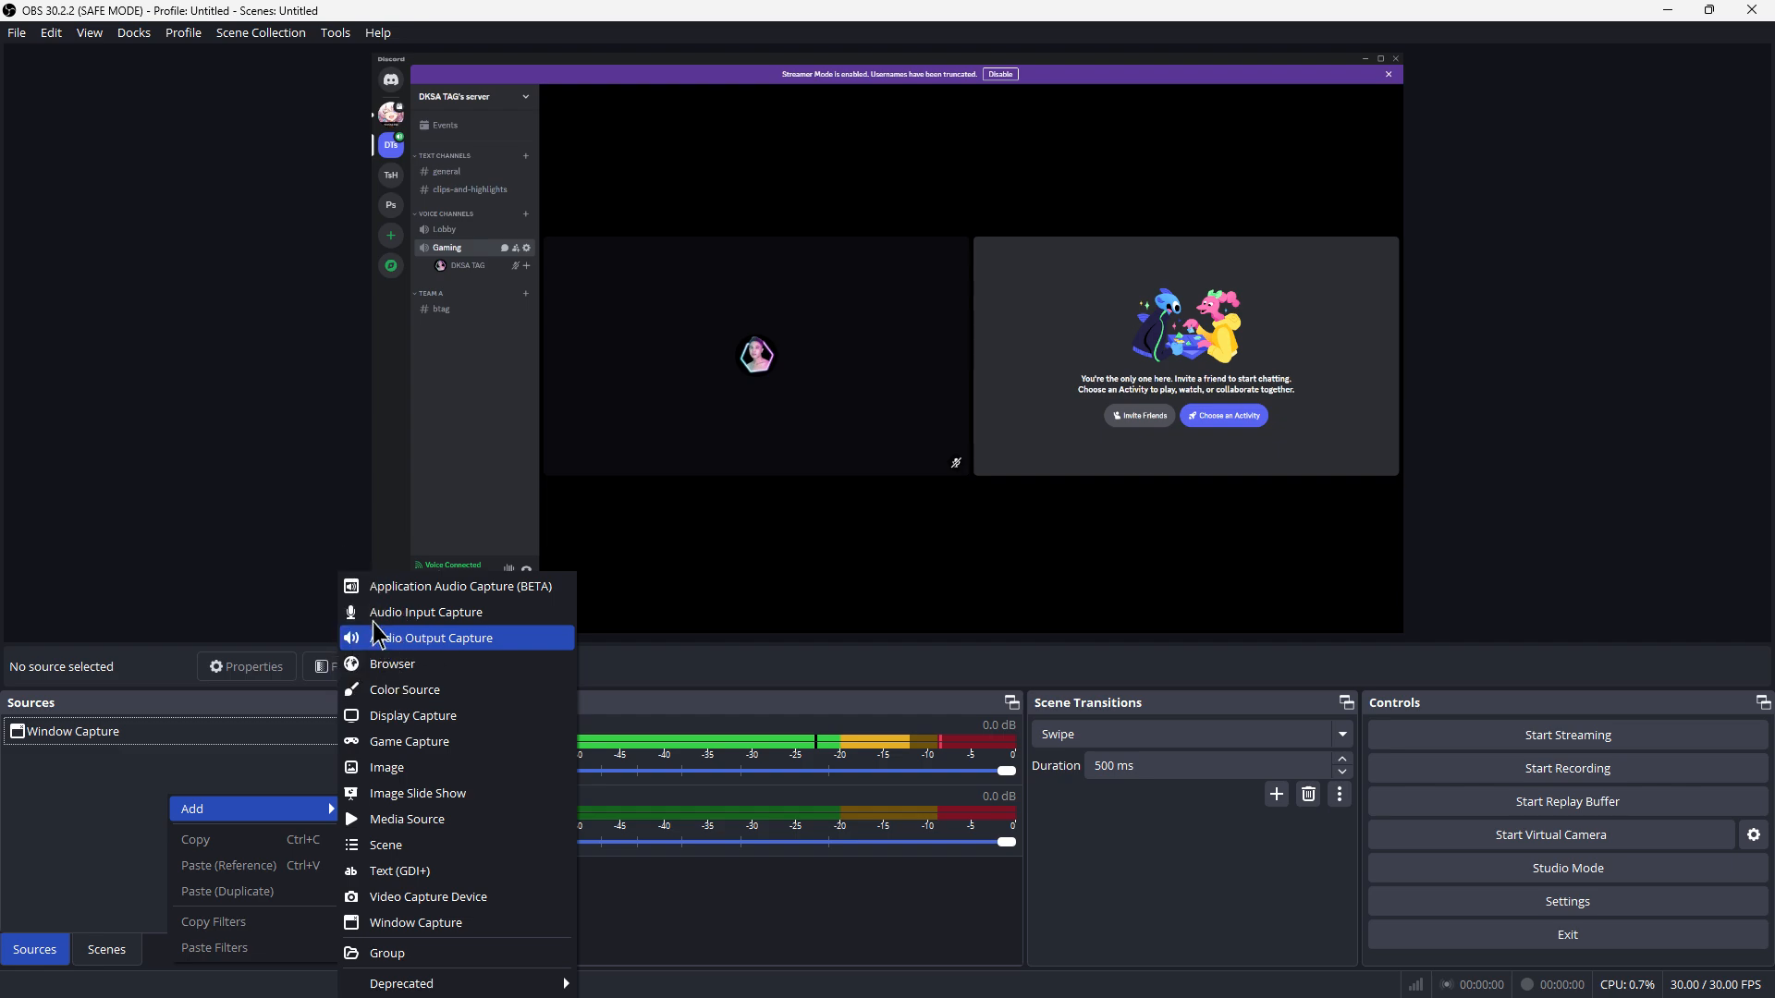
- Add an Audio Output Capture source for desktop sound with the default device
{"action": "left_click", "coordinate": [435, 638]}
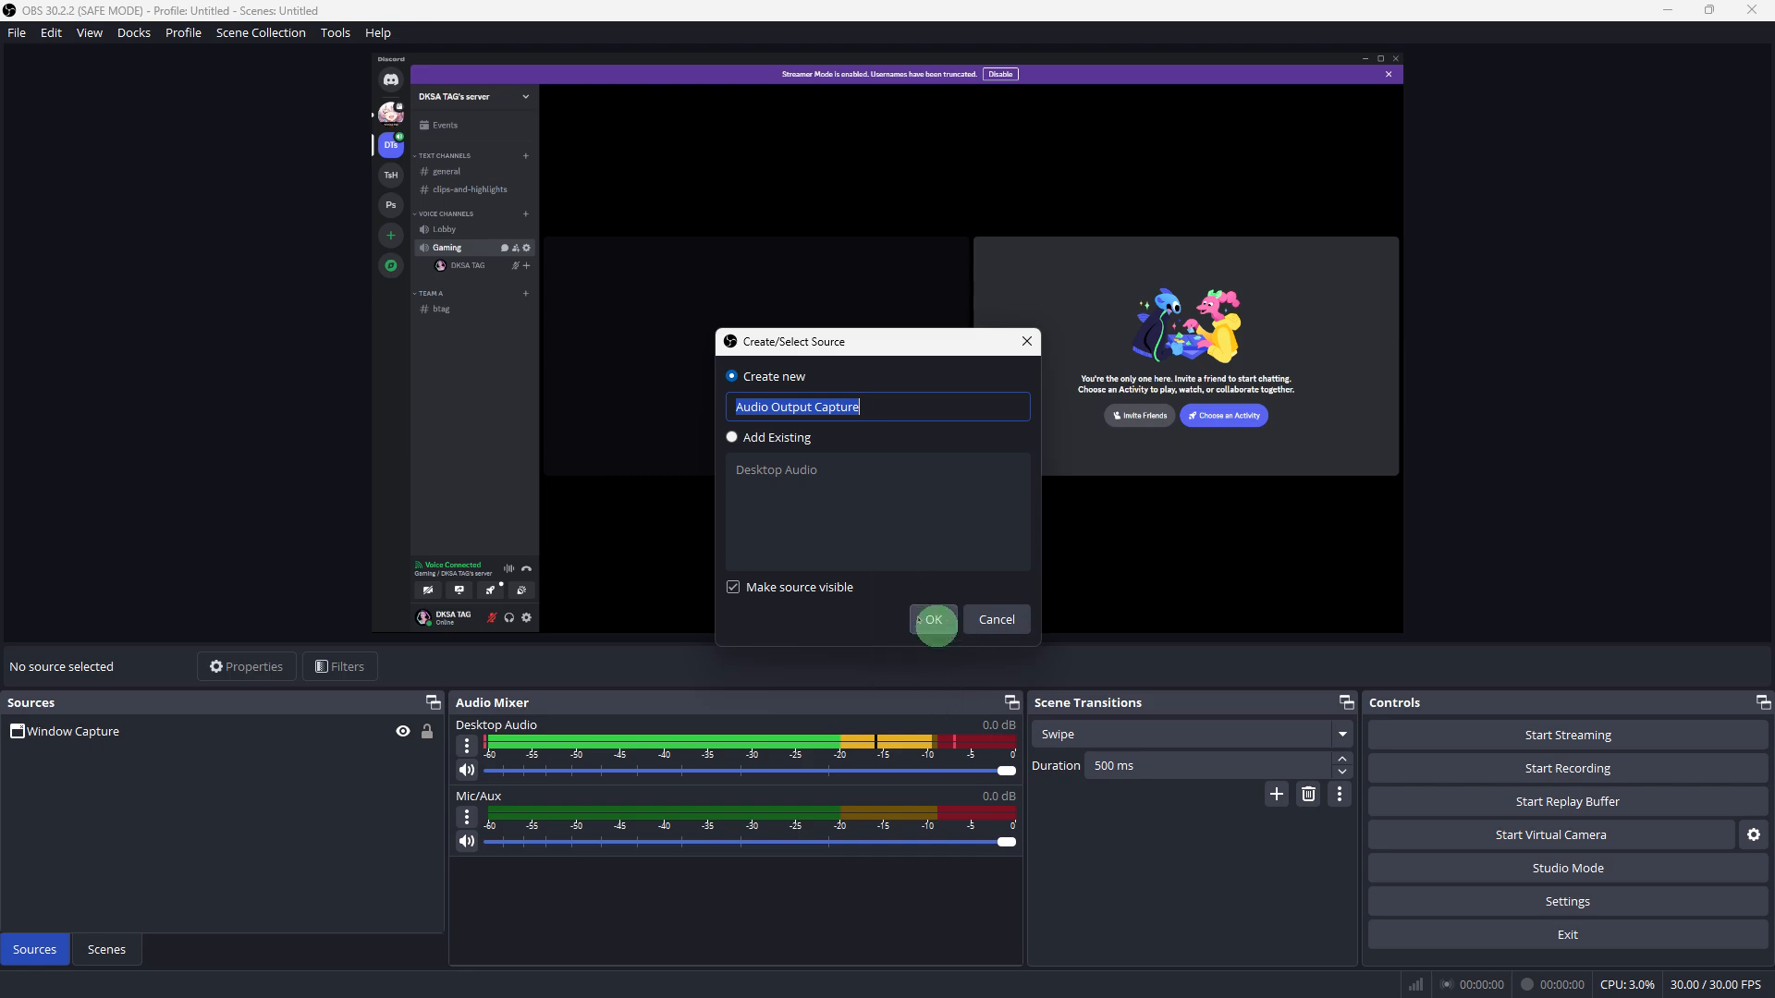
{"action": "left_click", "coordinate": [930, 620]}
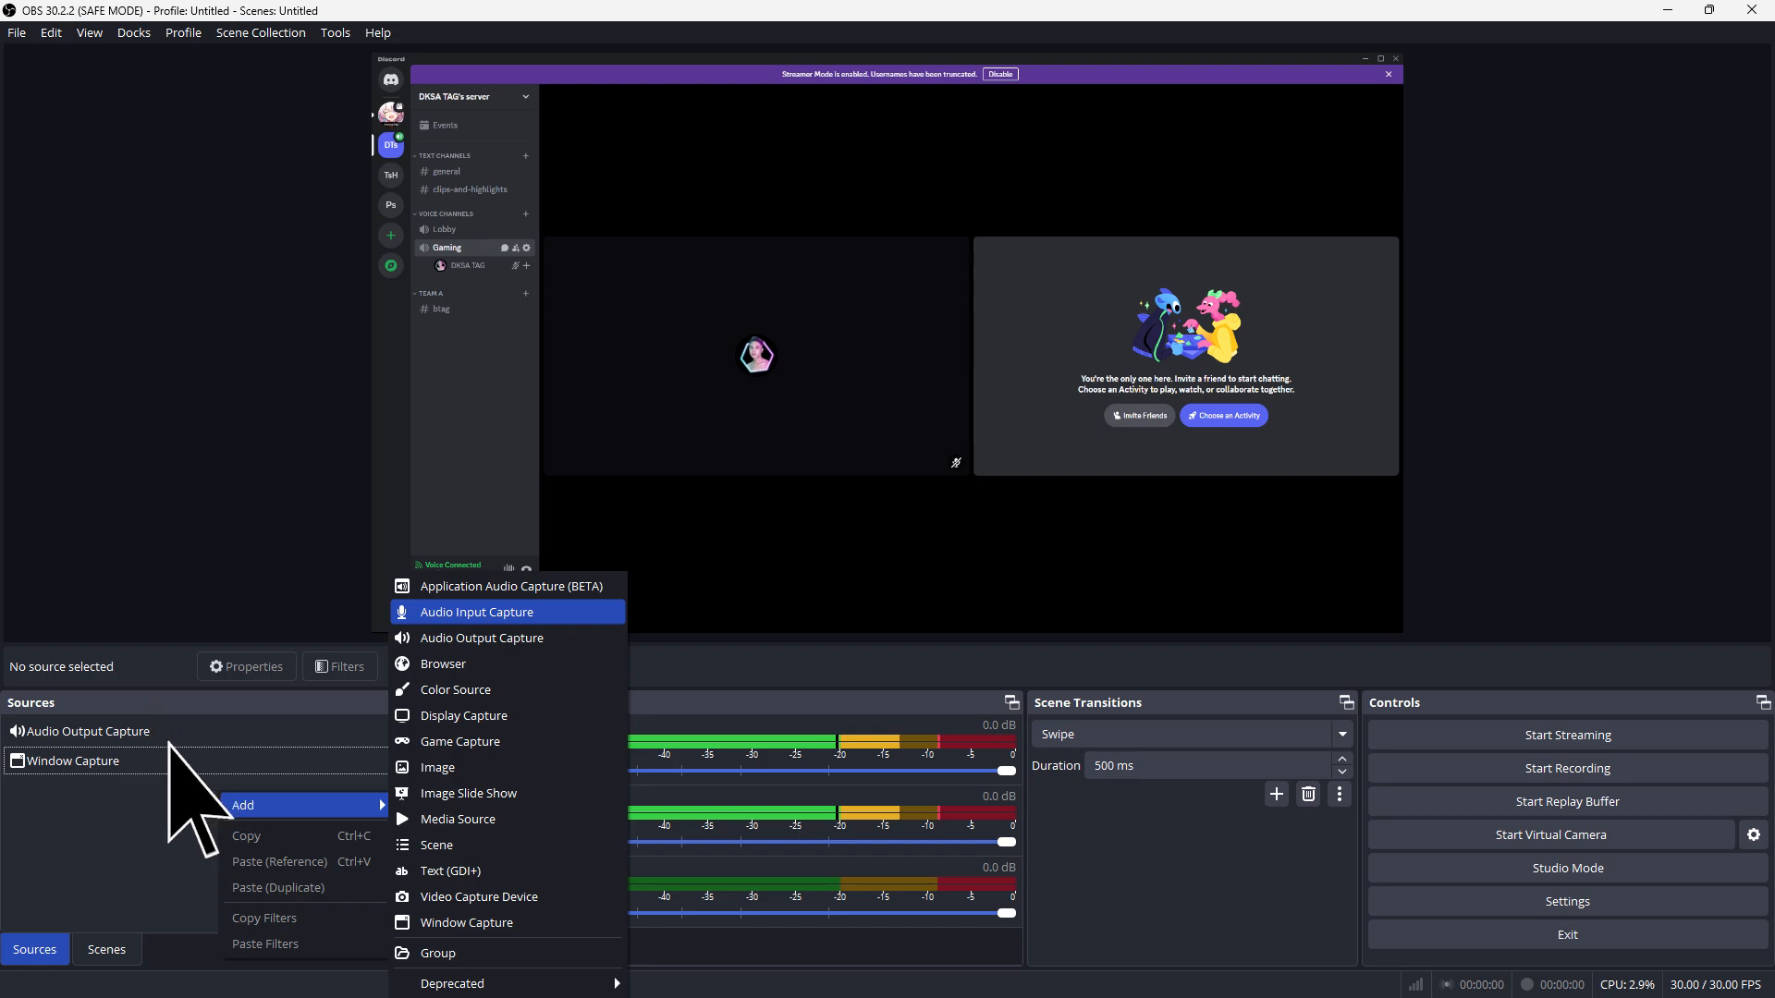
{"action": "mouse_move", "coordinate": [192, 793]}
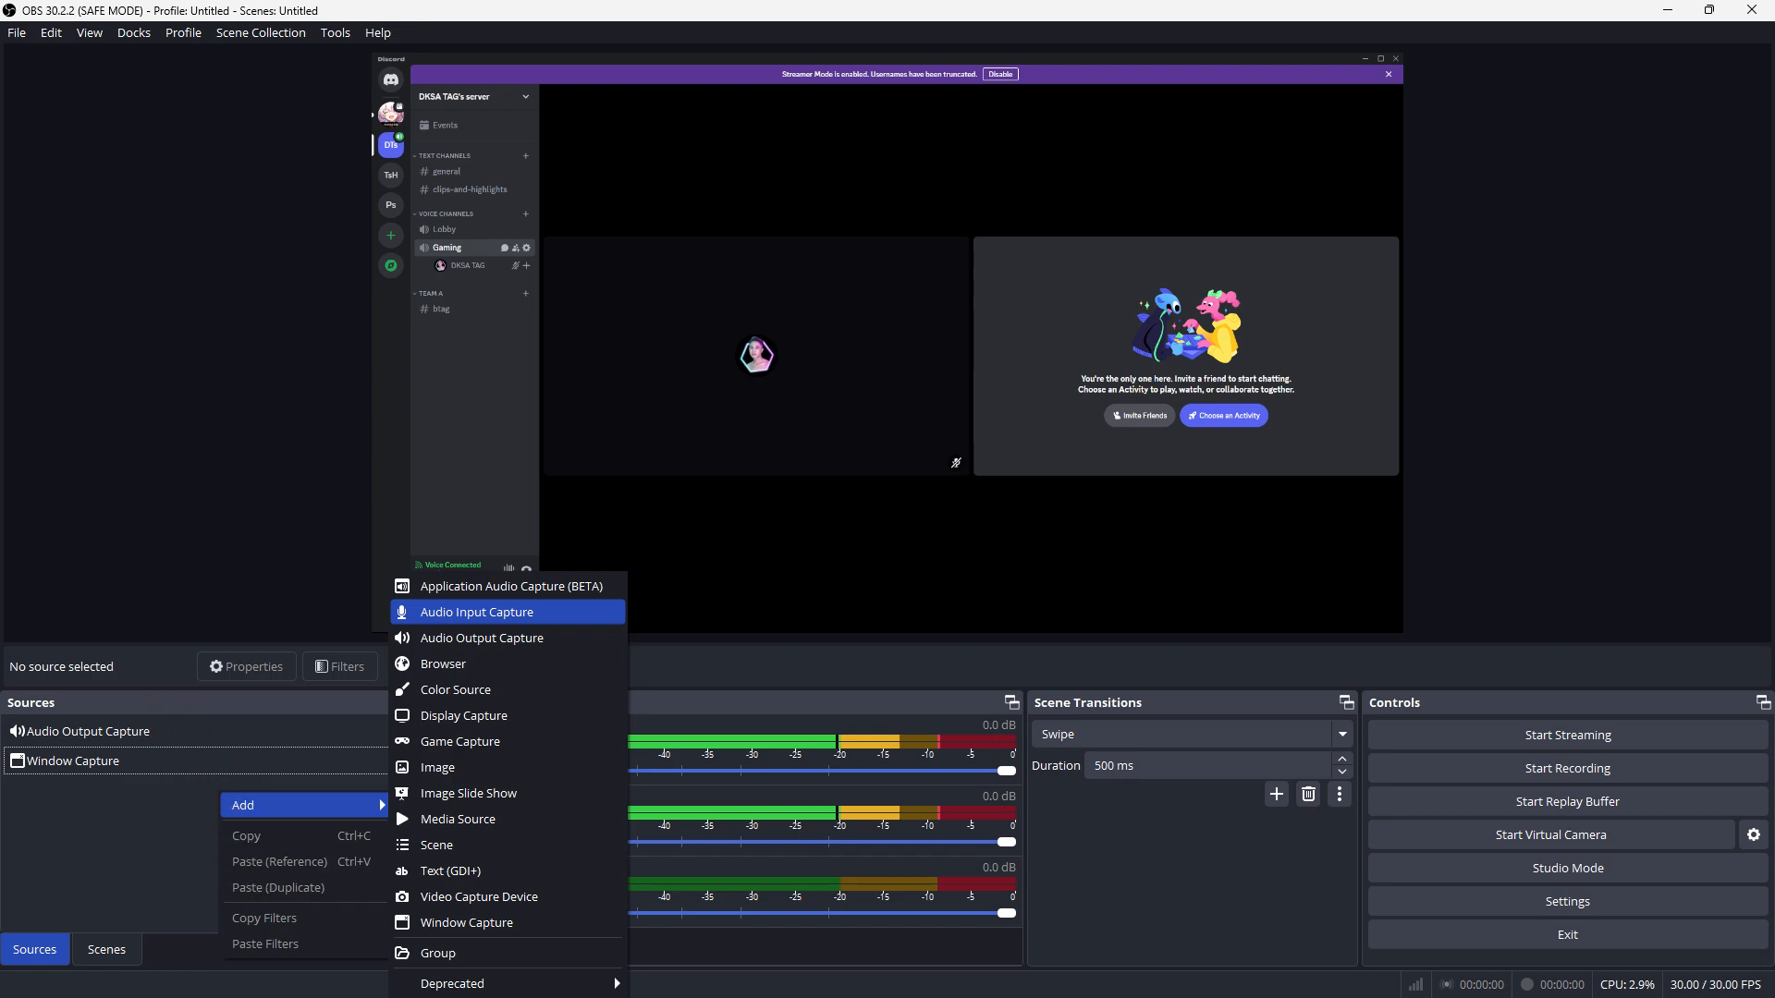
- Add an Audio Input Capture source using the Monster Airmars headset microphone
{"action": "left_click", "coordinate": [475, 612]}
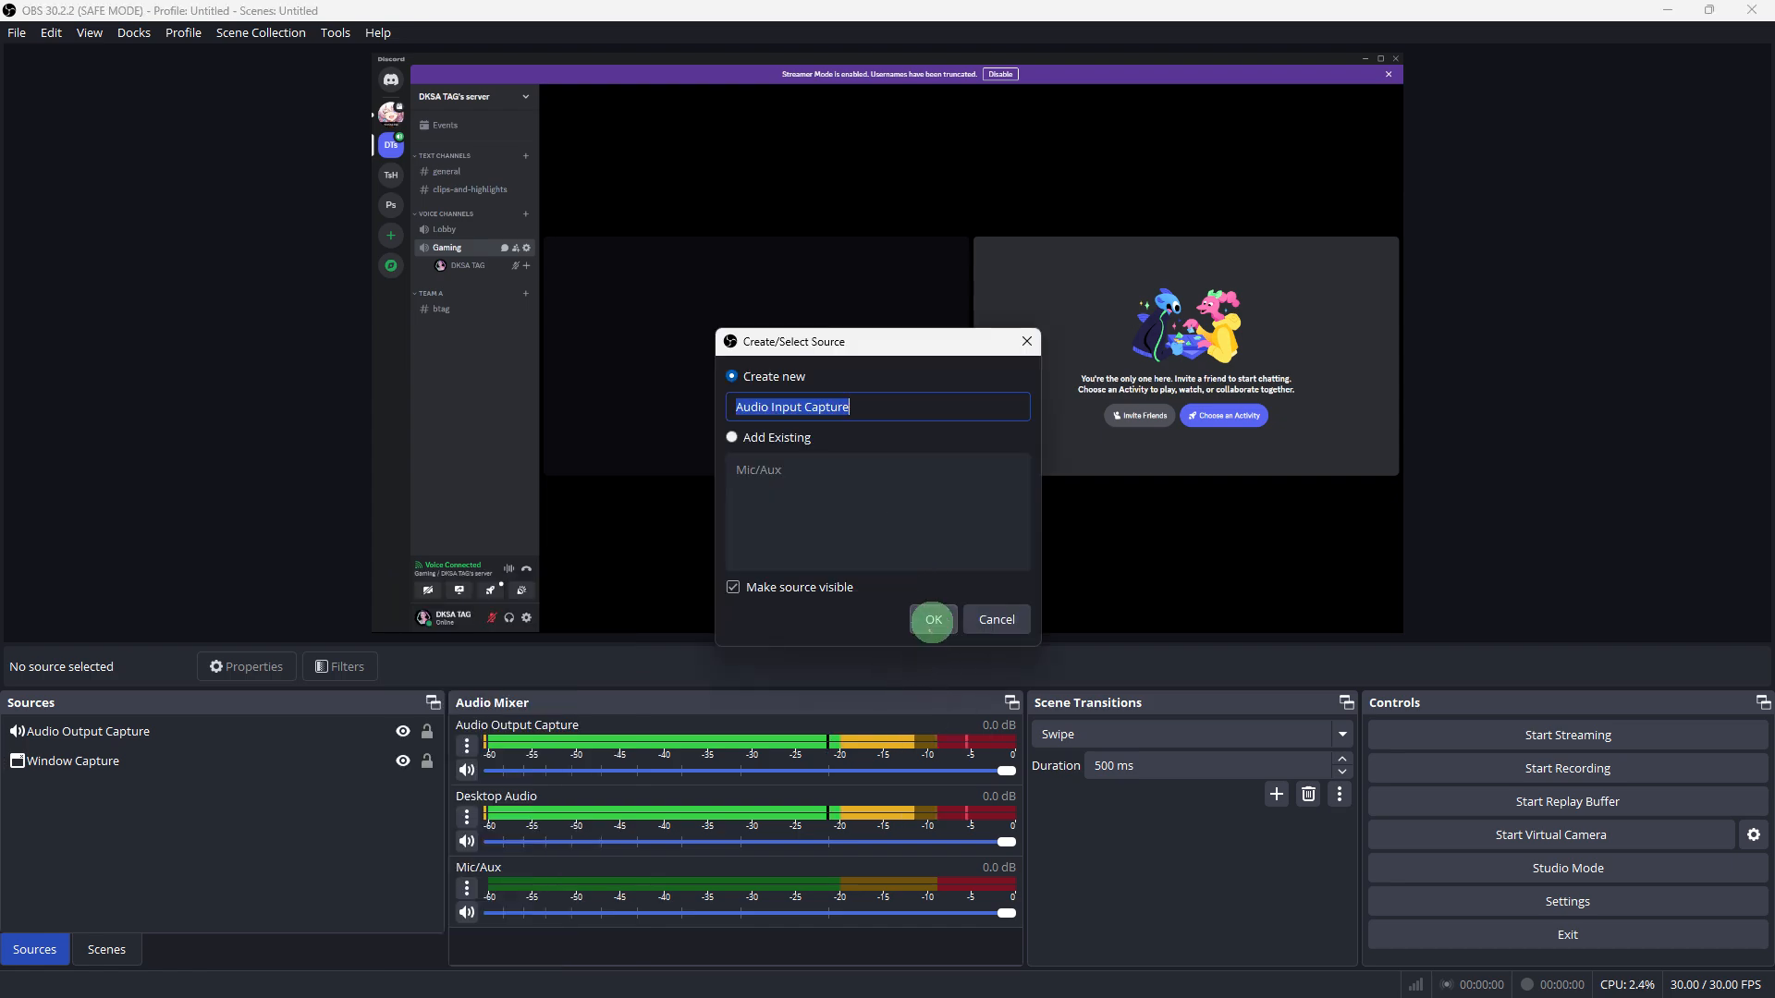
{"action": "left_click", "coordinate": [932, 619]}
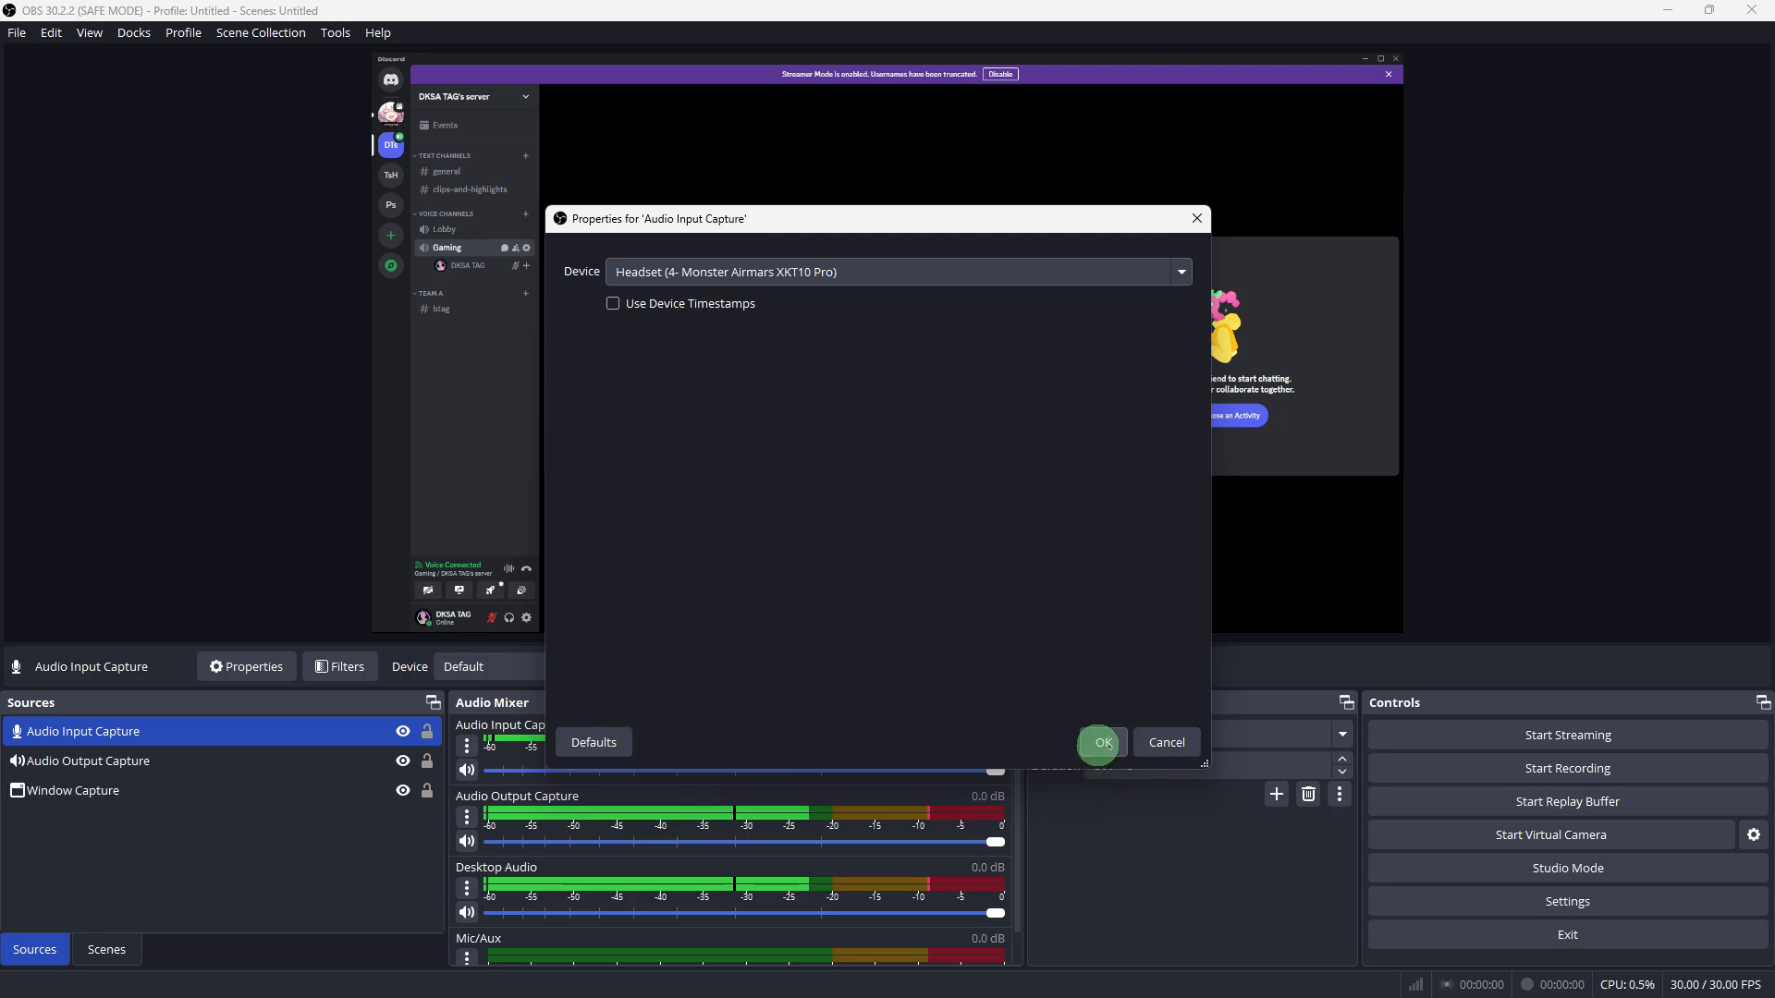
{"action": "left_click", "coordinate": [1098, 744]}
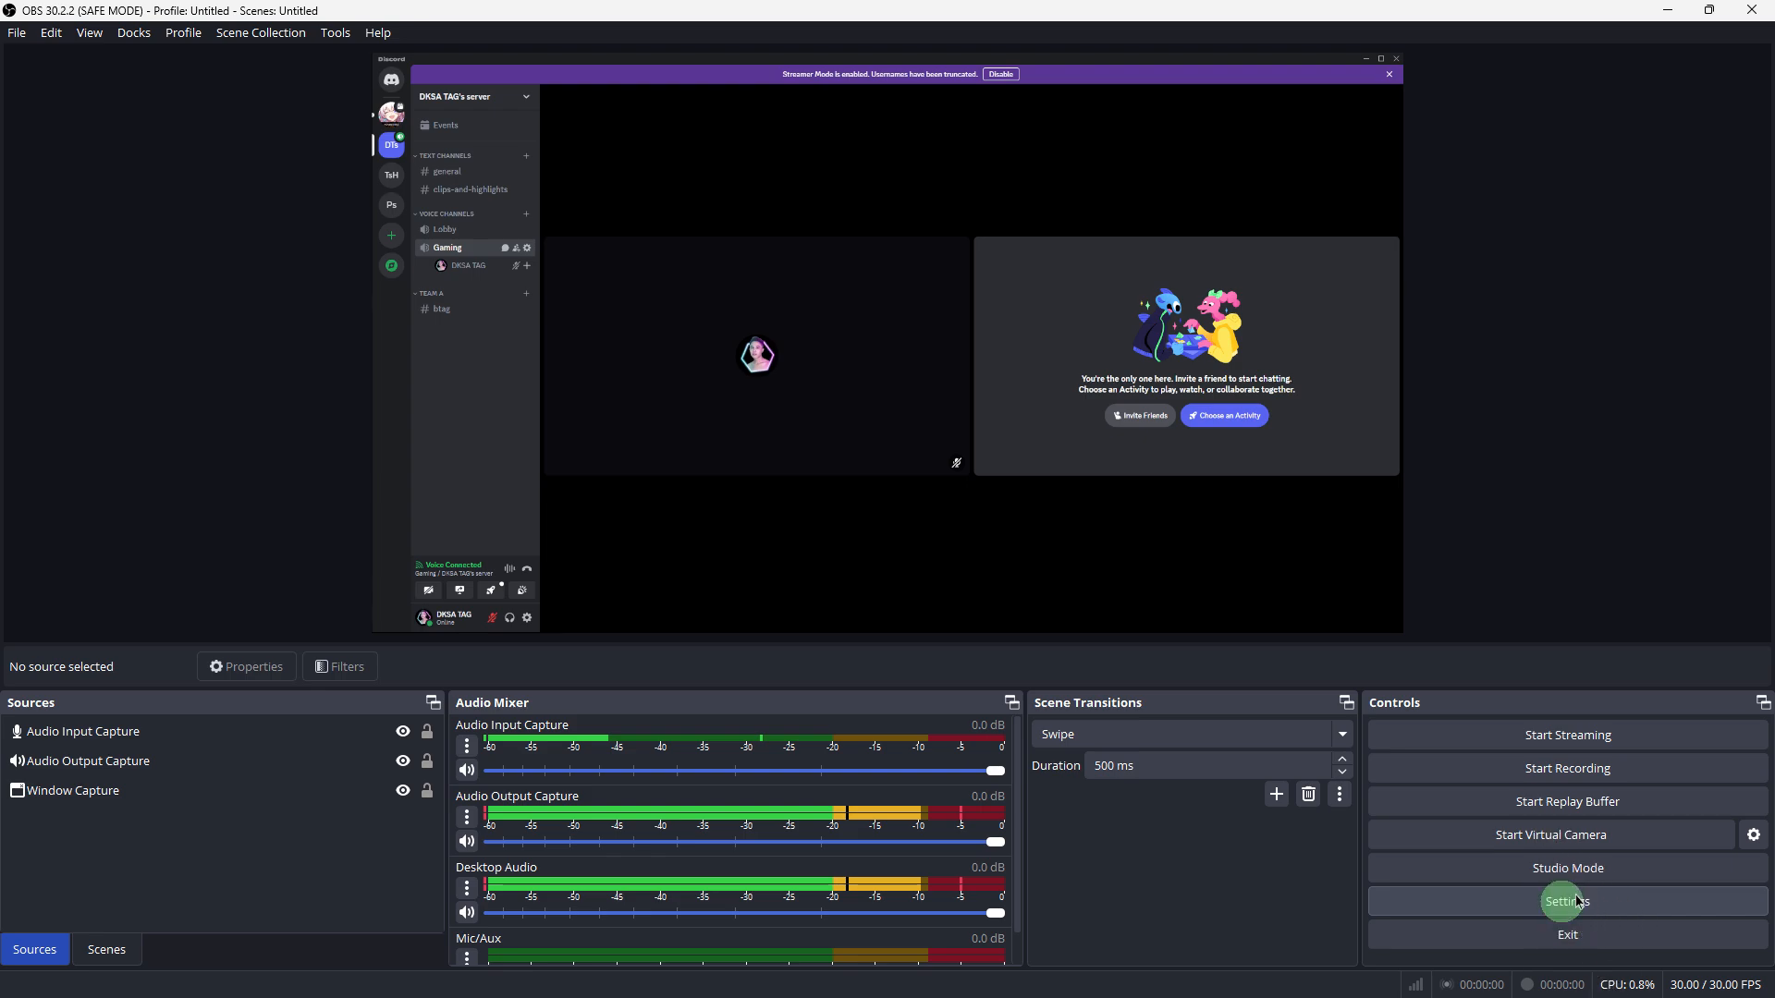
- In advanced output settings, set the recording save path and MP4 format
{"action": "left_click", "coordinate": [1566, 900]}
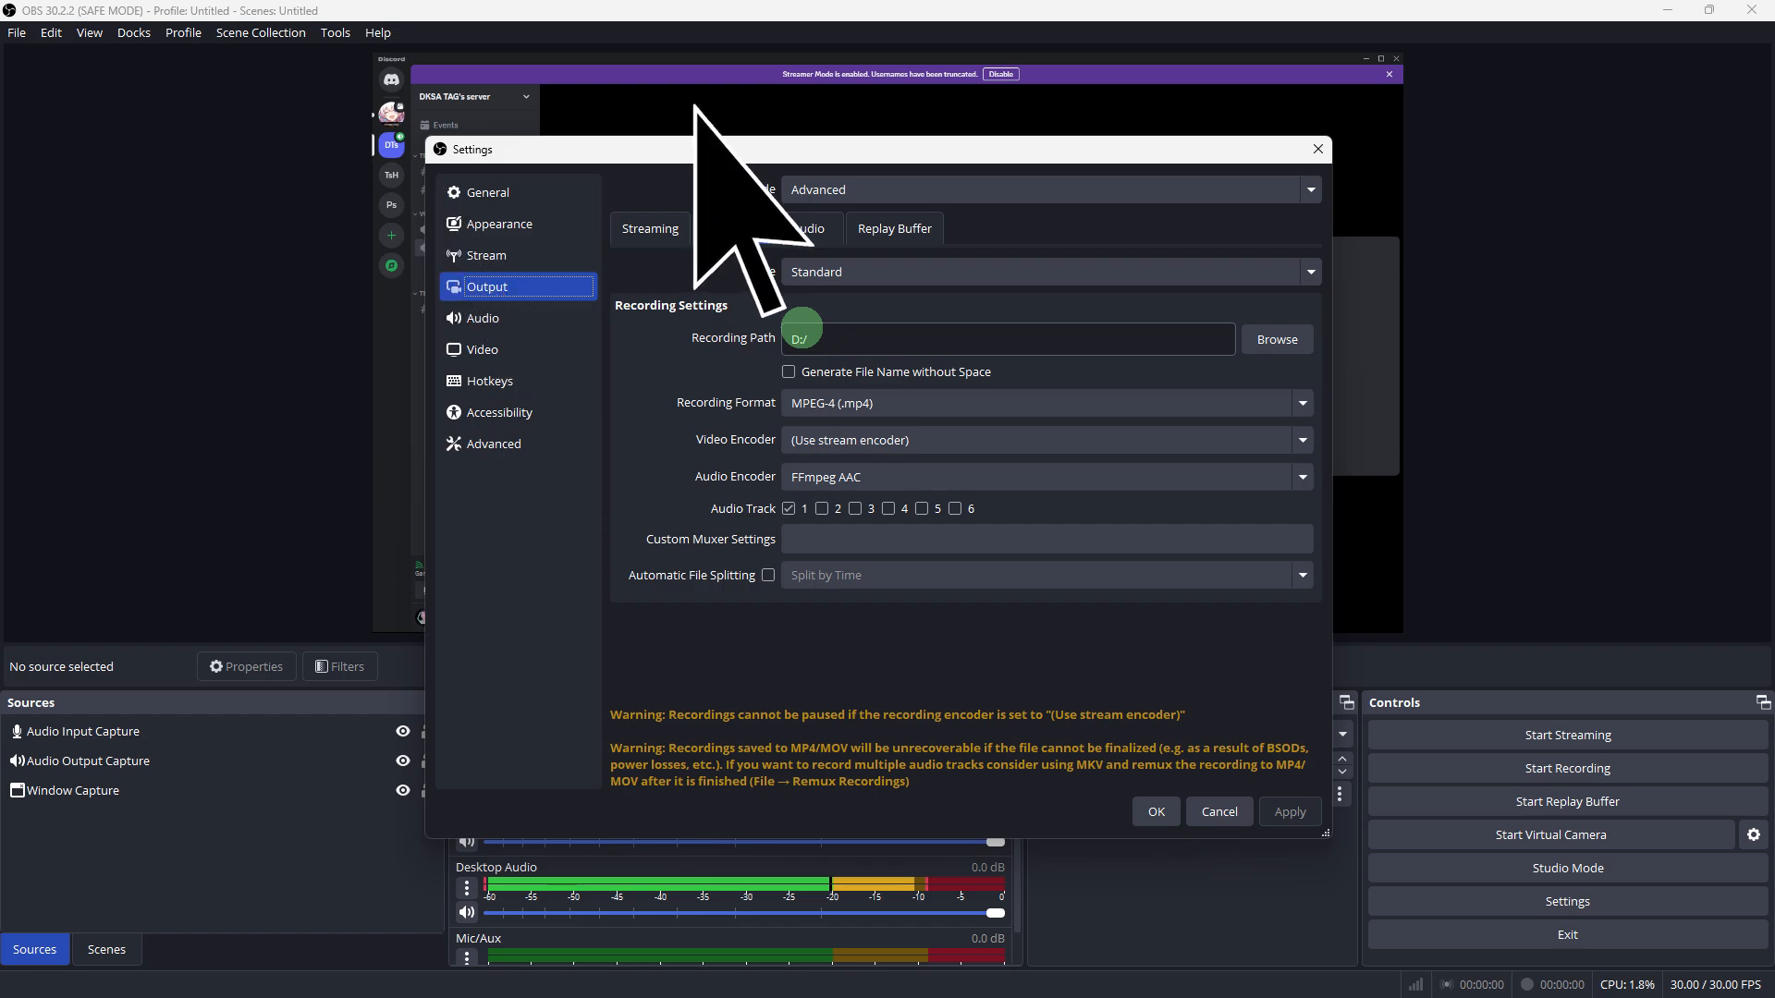
{"action": "left_click", "coordinate": [732, 228]}
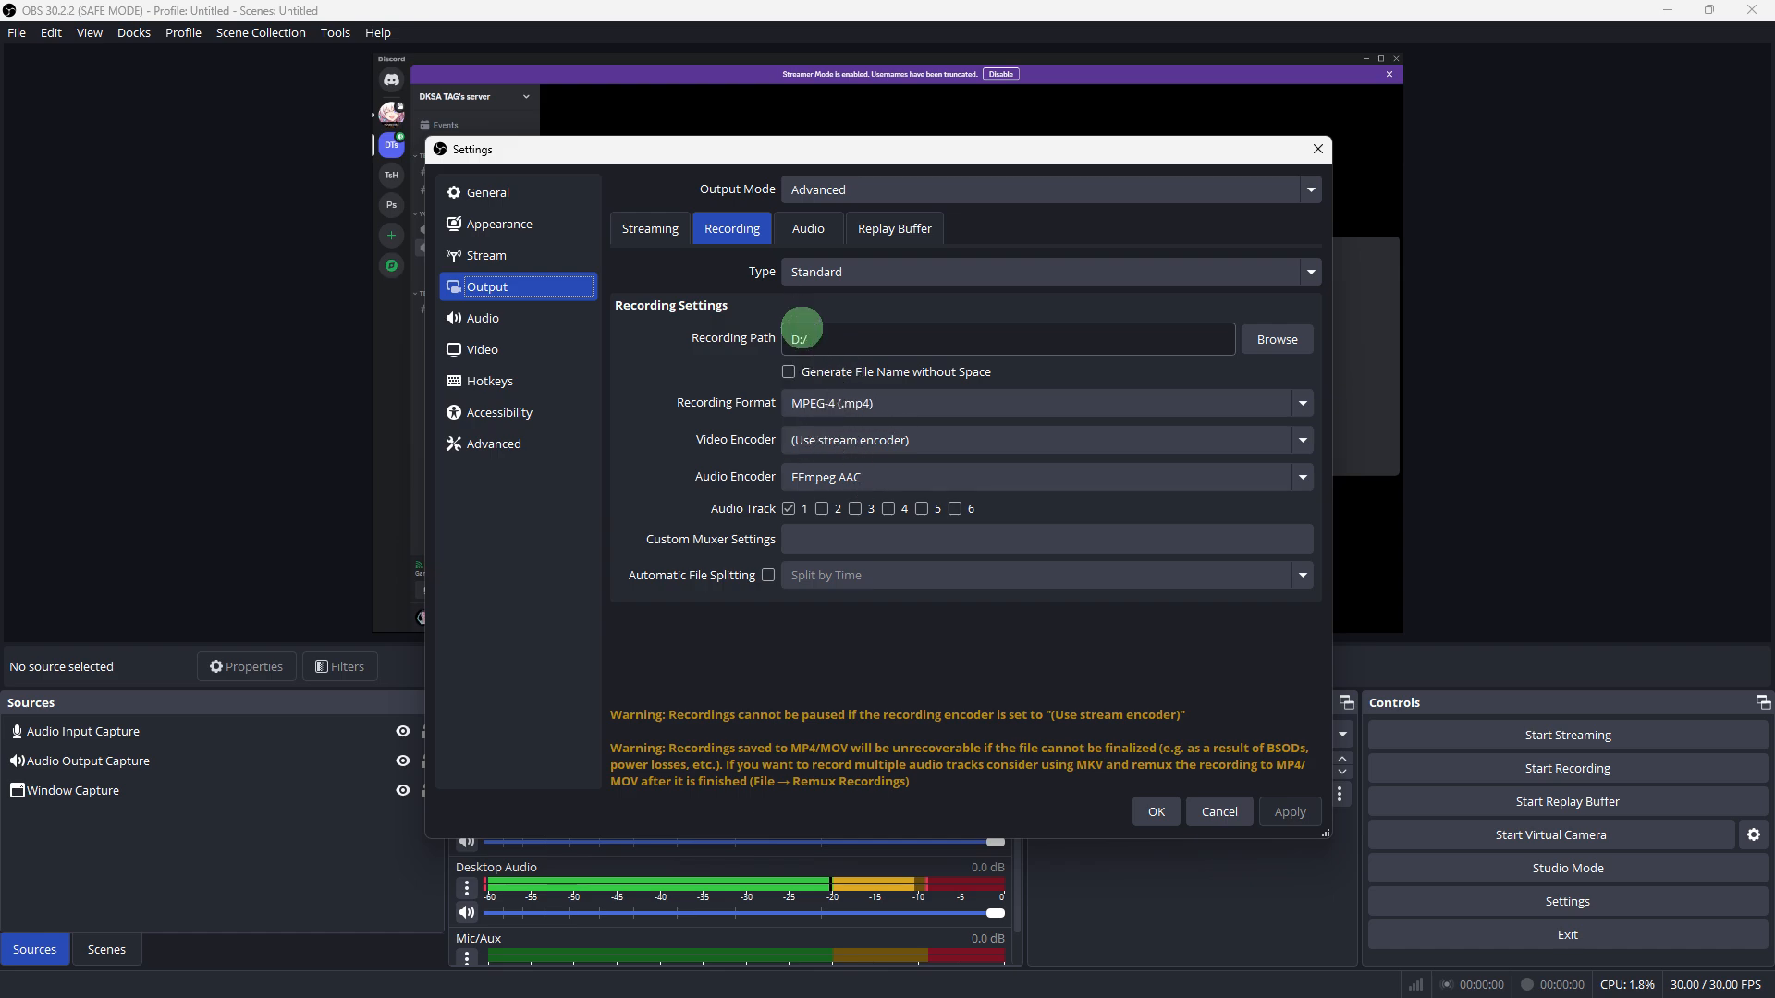
{"action": "left_click", "coordinate": [649, 228]}
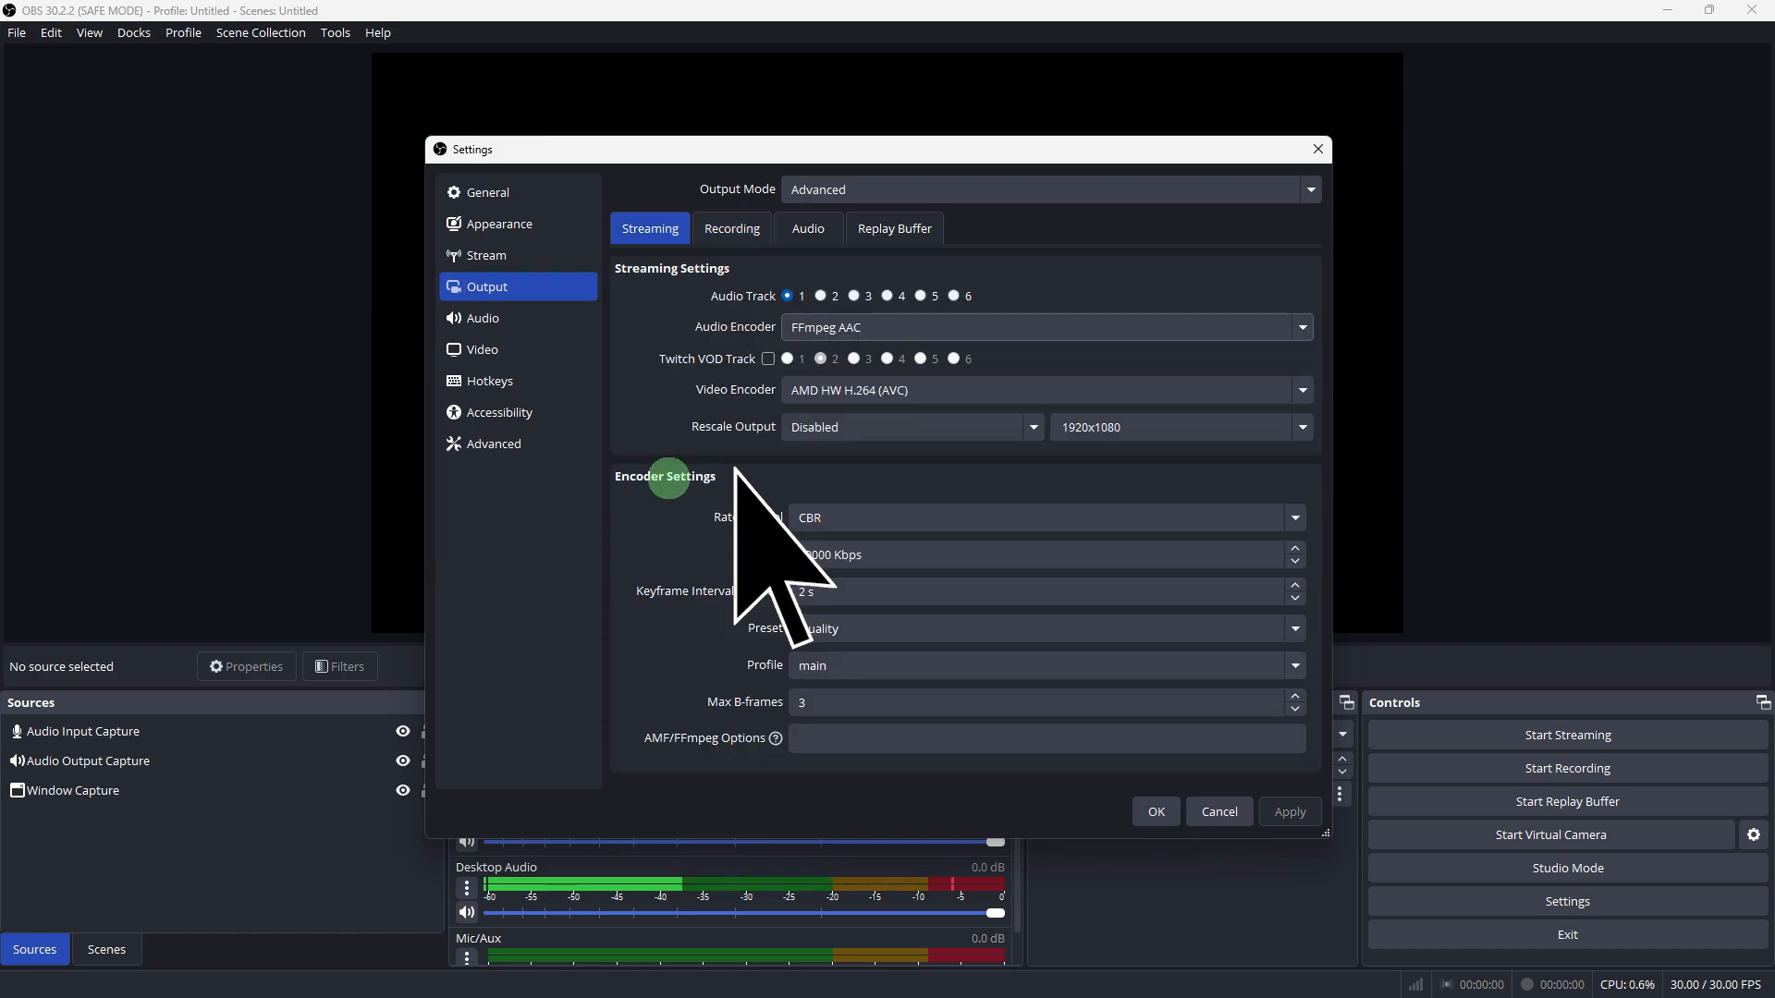
- Review the streaming encoder and audio track bitrates, then close settings without applying
{"action": "left_click", "coordinate": [808, 227]}
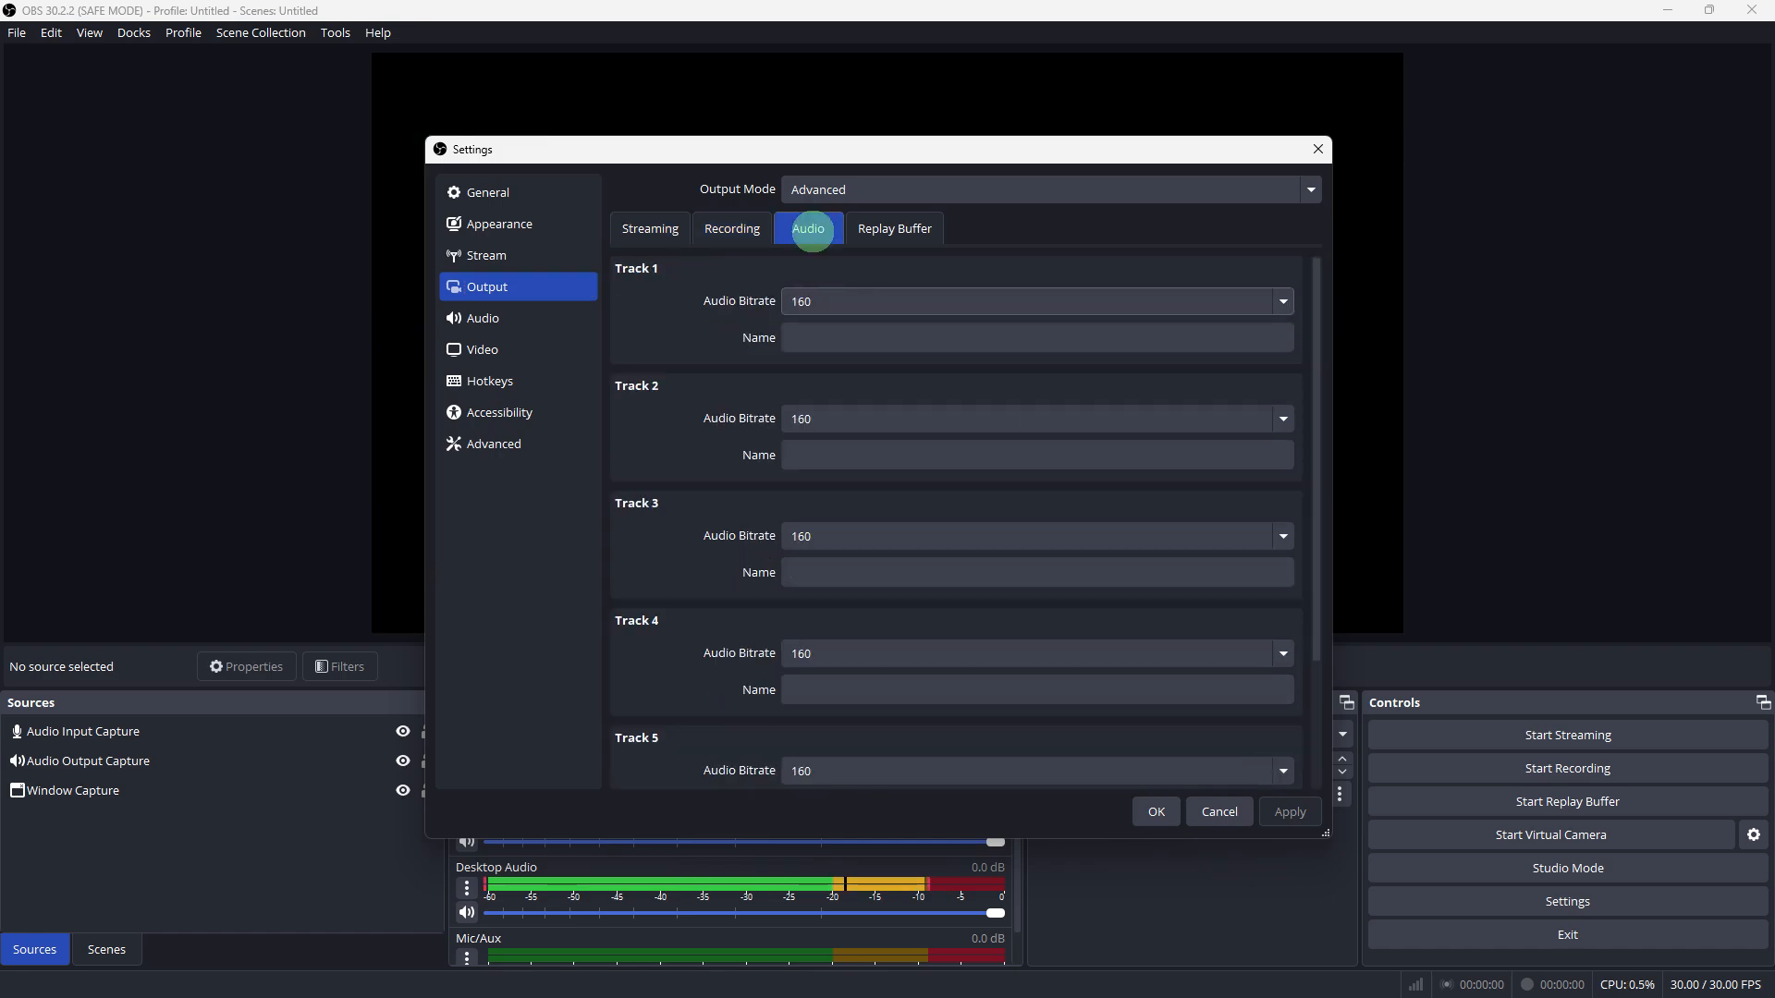
{"action": "mouse_move", "coordinate": [758, 225]}
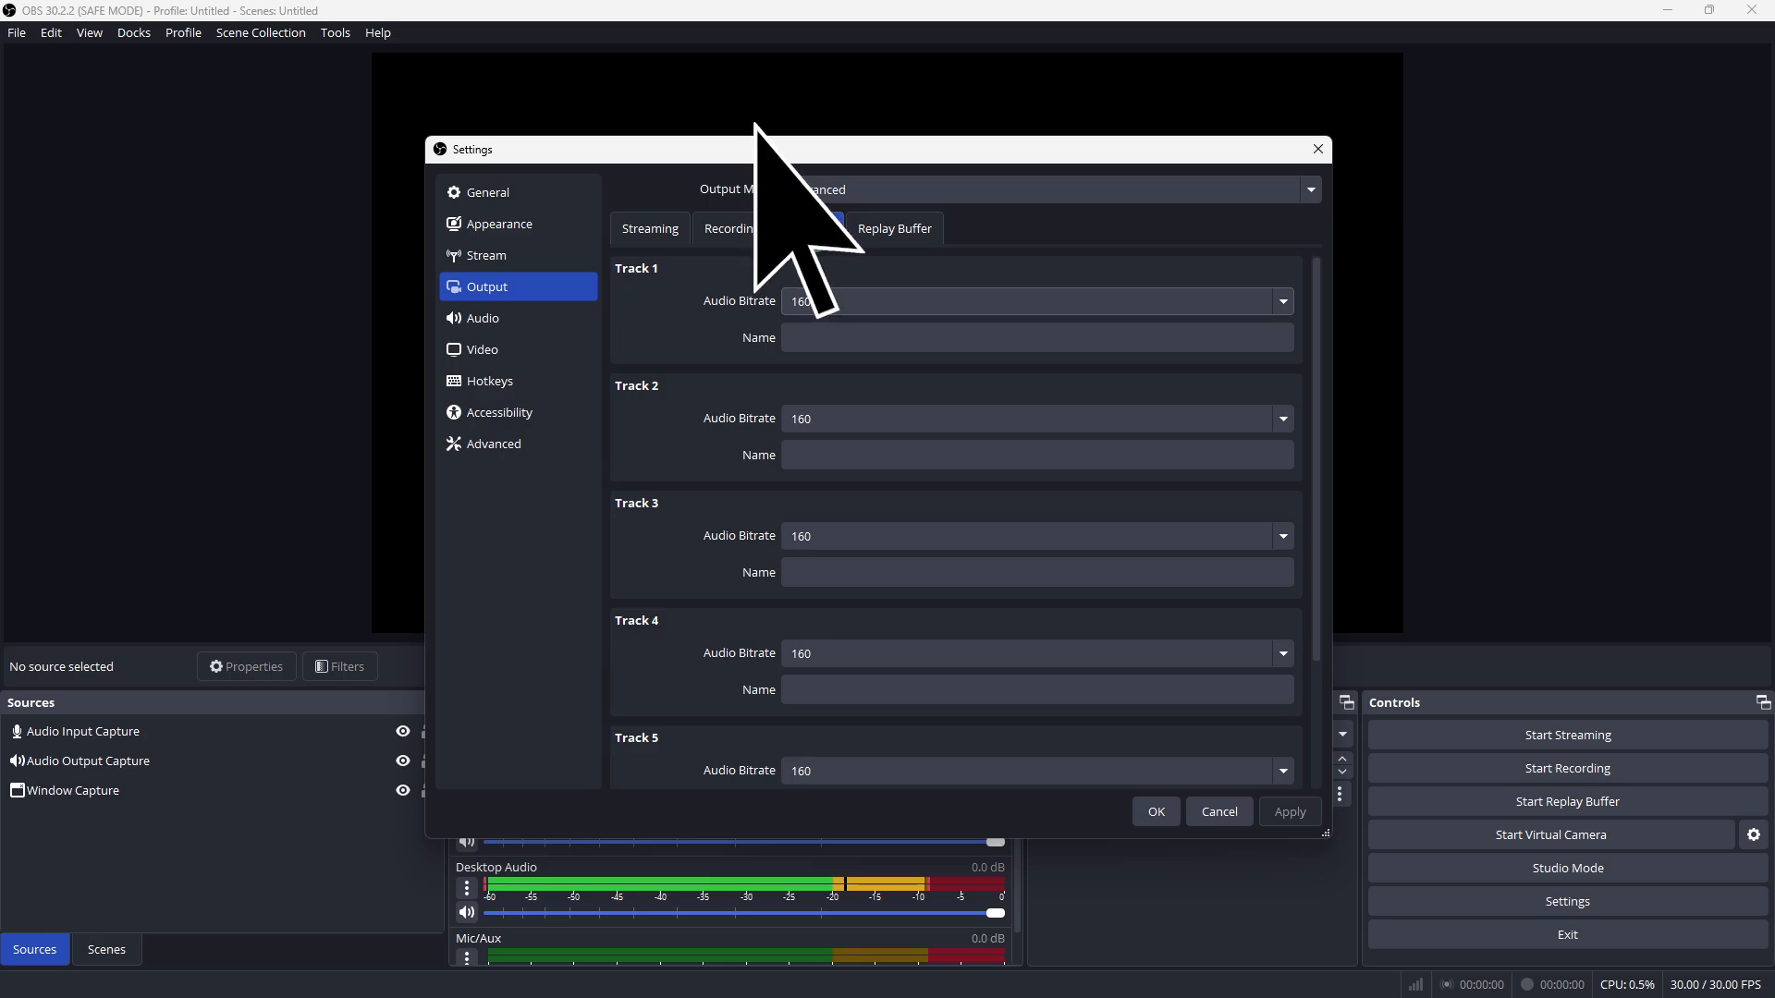
{"action": "left_click", "coordinate": [808, 228]}
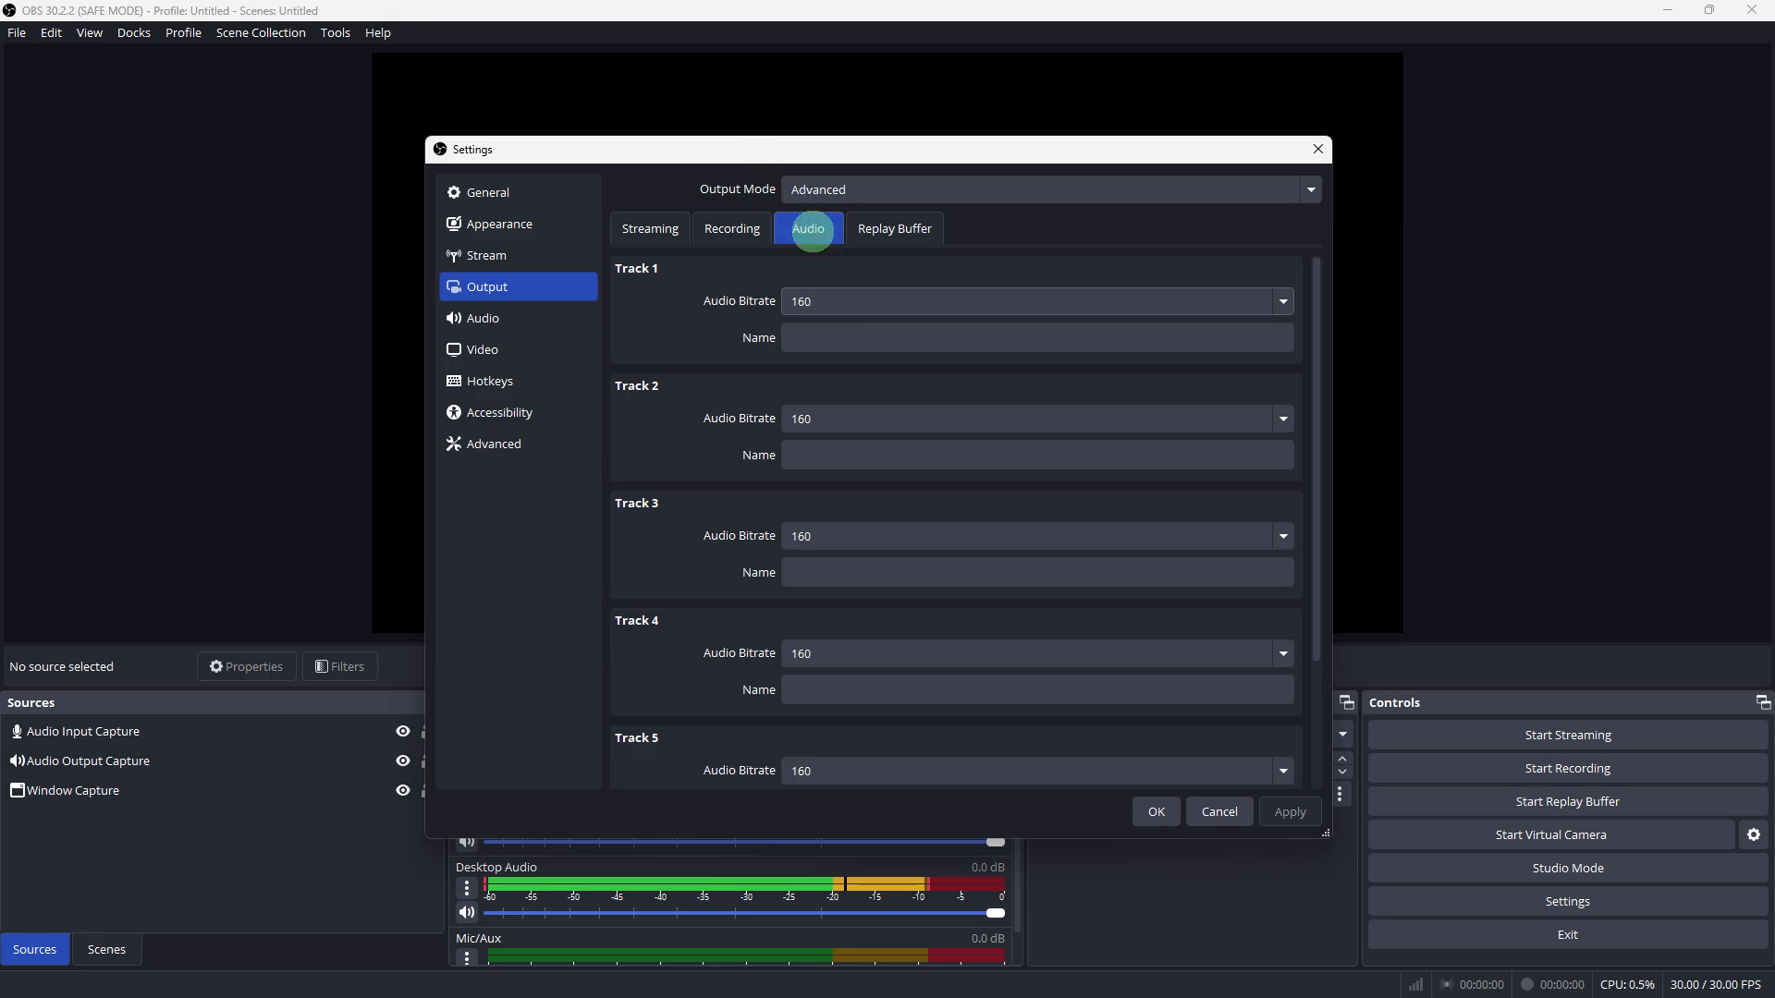
{"action": "left_click", "coordinate": [482, 350]}
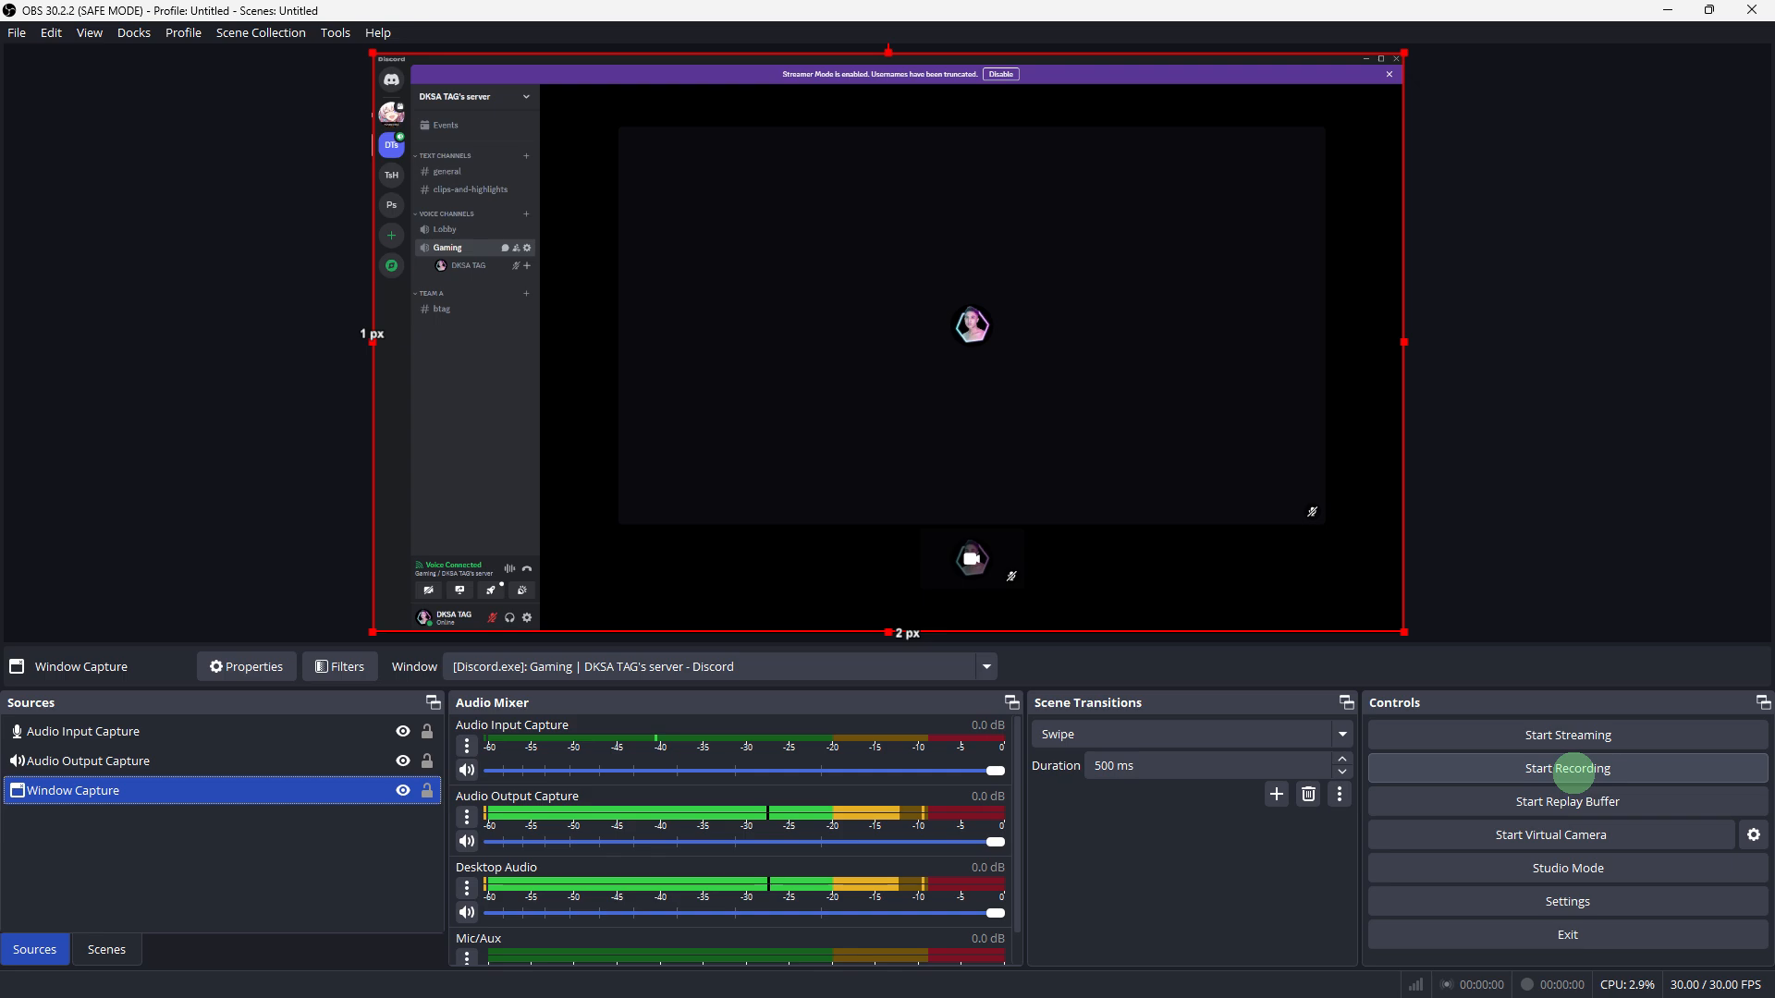
{"action": "mouse_move", "coordinate": [1535, 775]}
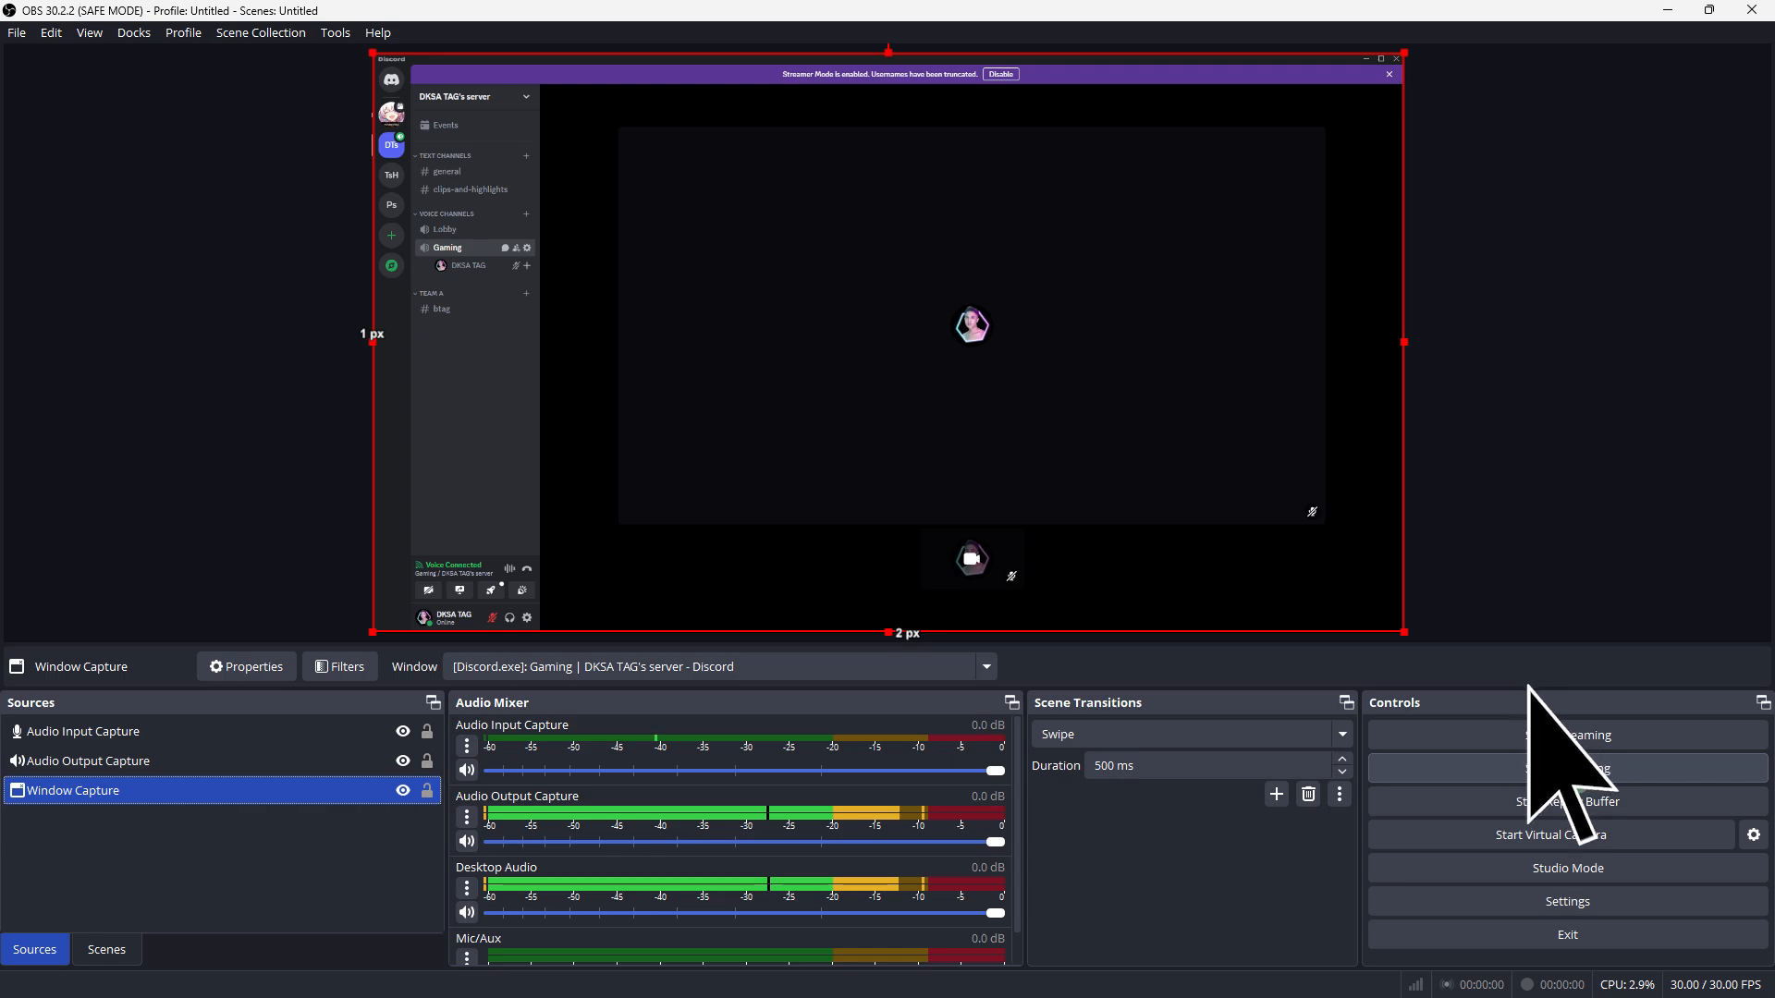
{"action": "mouse_move", "coordinate": [1568, 770]}
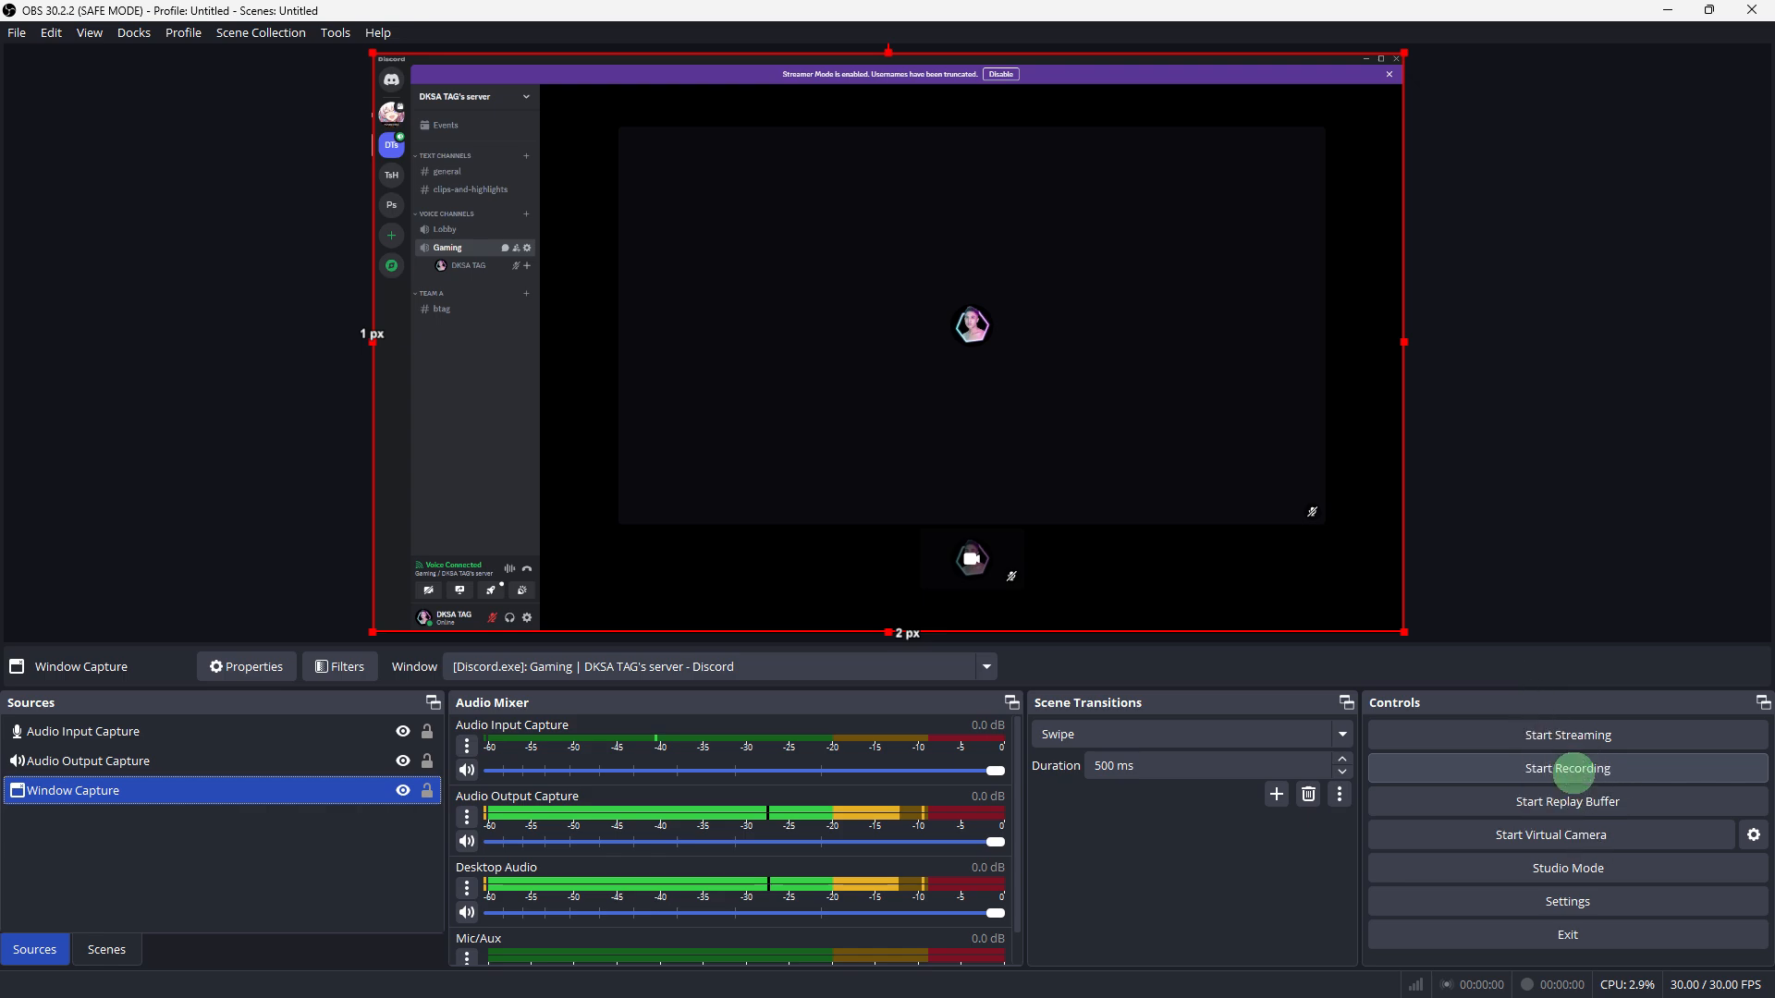